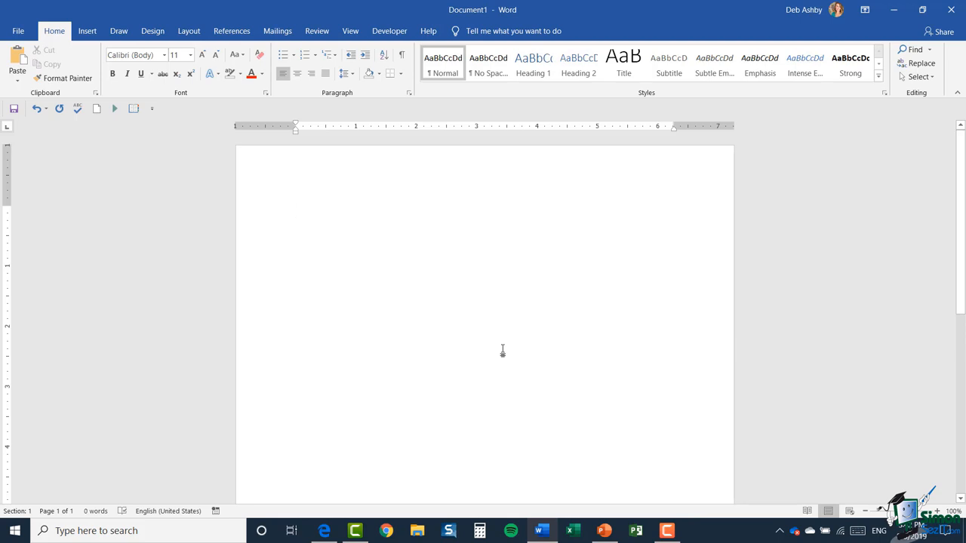
Show the Mailings ribbon with the envelope, label and mail merge tools
click(295, 211)
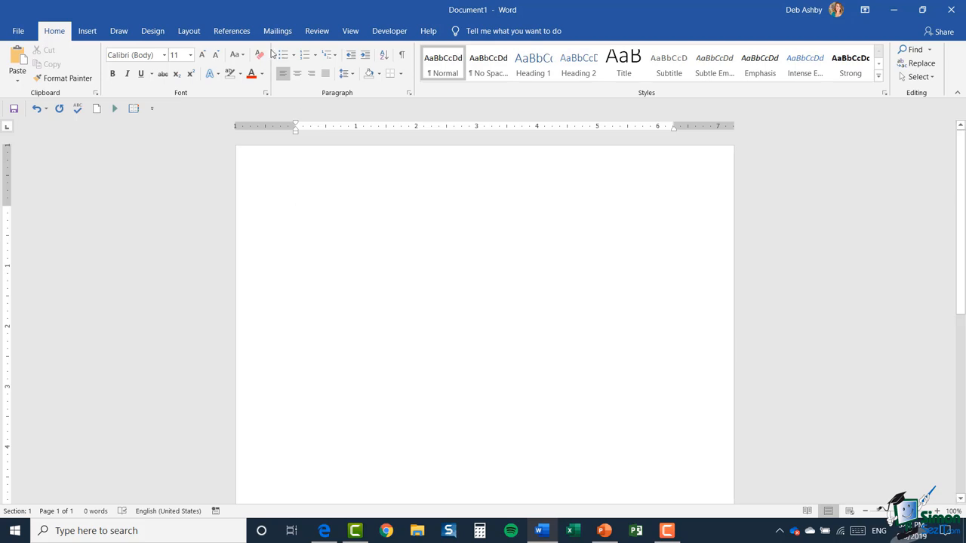
click(278, 30)
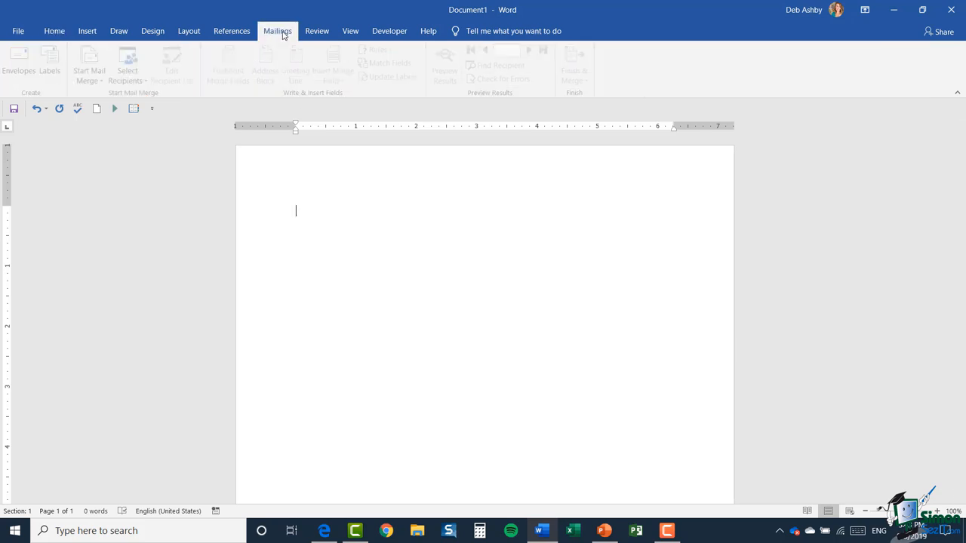
click(278, 30)
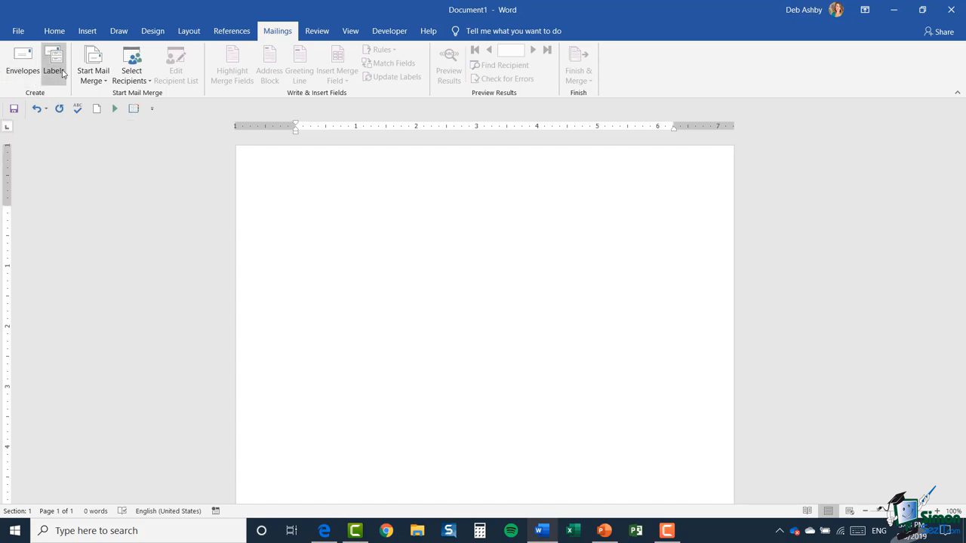
mouse_move(54, 61)
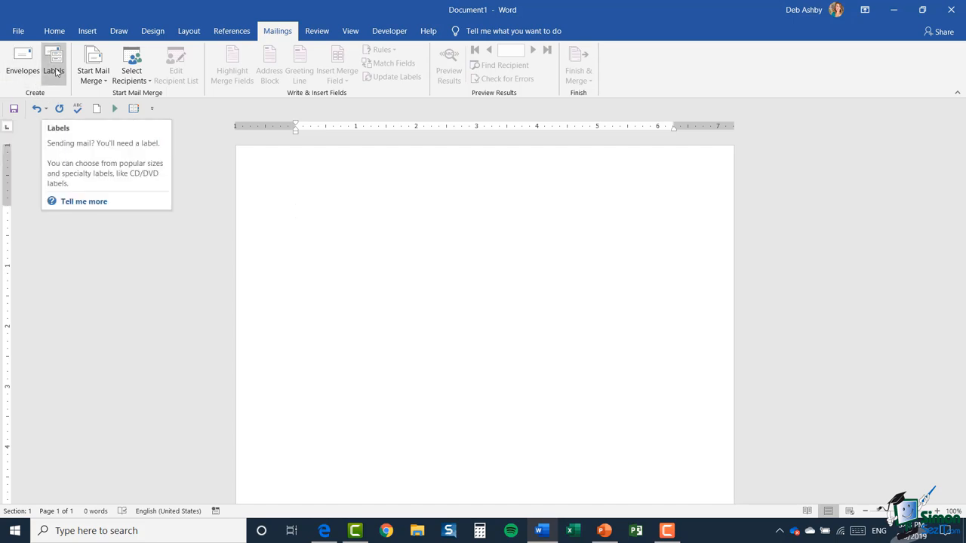
mouse_move(21, 63)
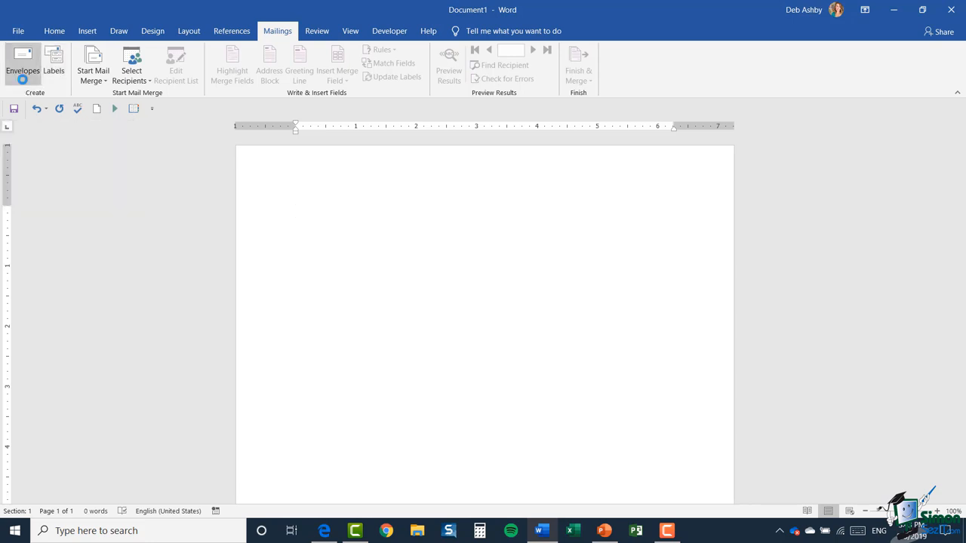
Bring up the Envelopes and Labels dialog on the envelope settings
click(21, 63)
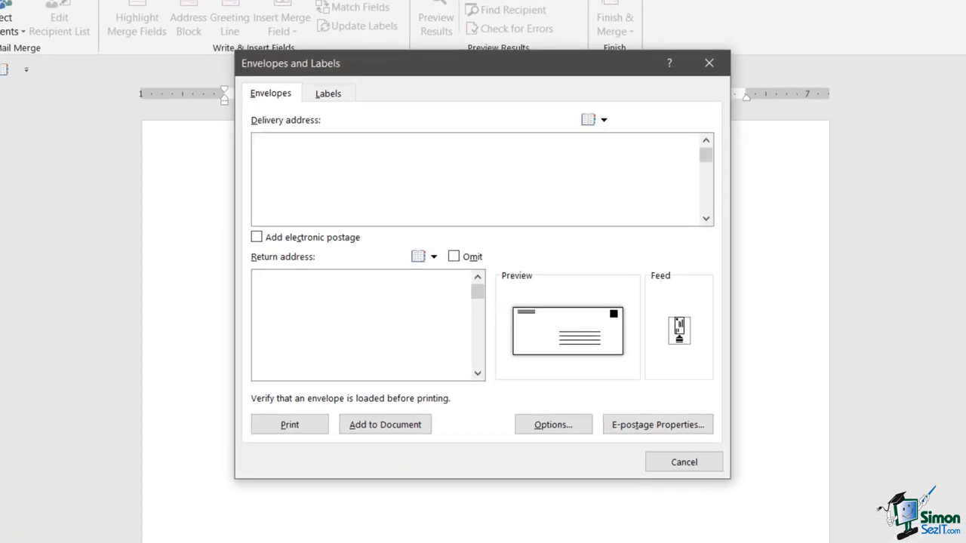
mouse_move(326, 106)
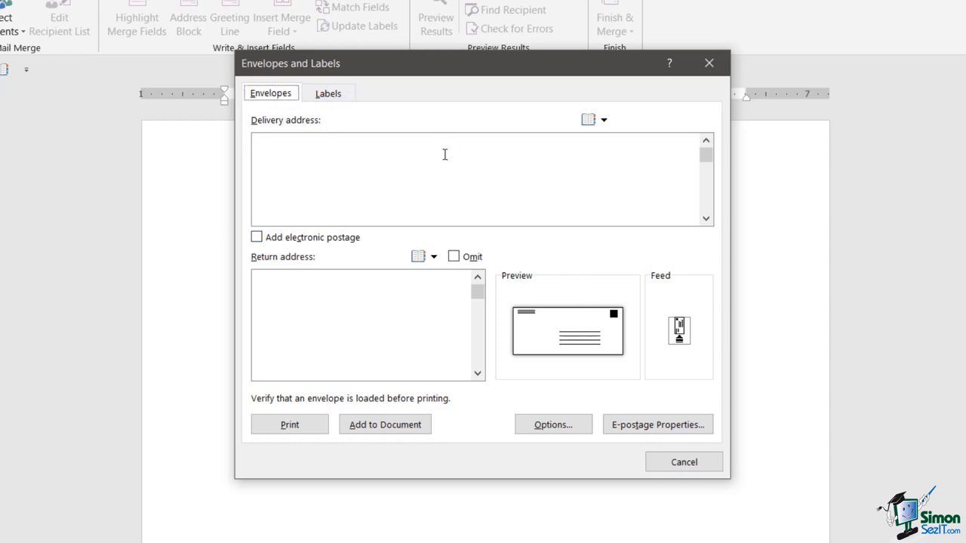
mouse_move(278, 130)
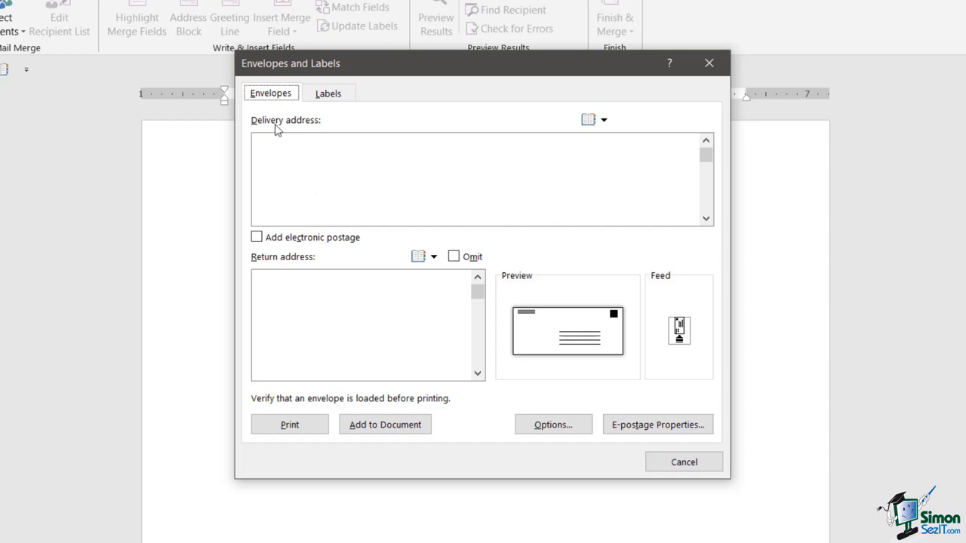
mouse_move(309, 136)
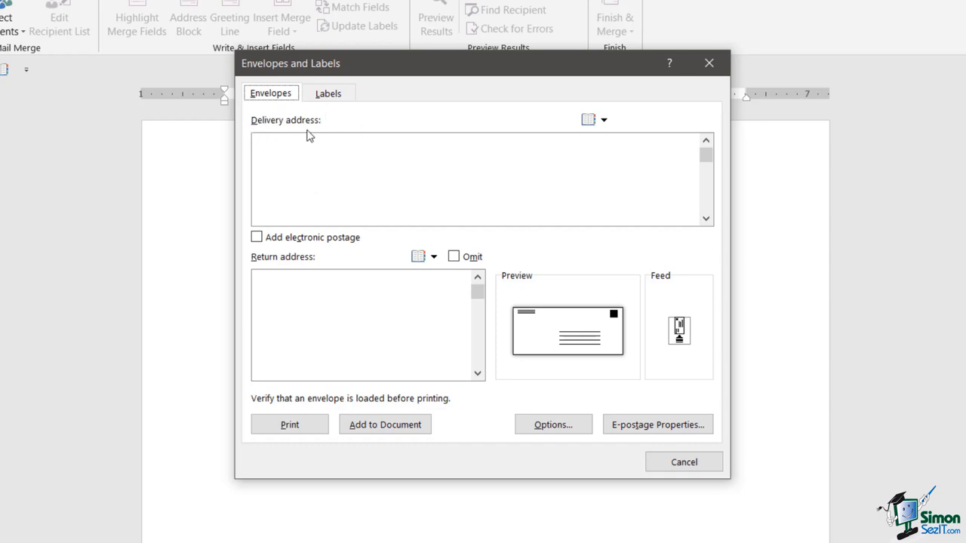
mouse_move(320, 136)
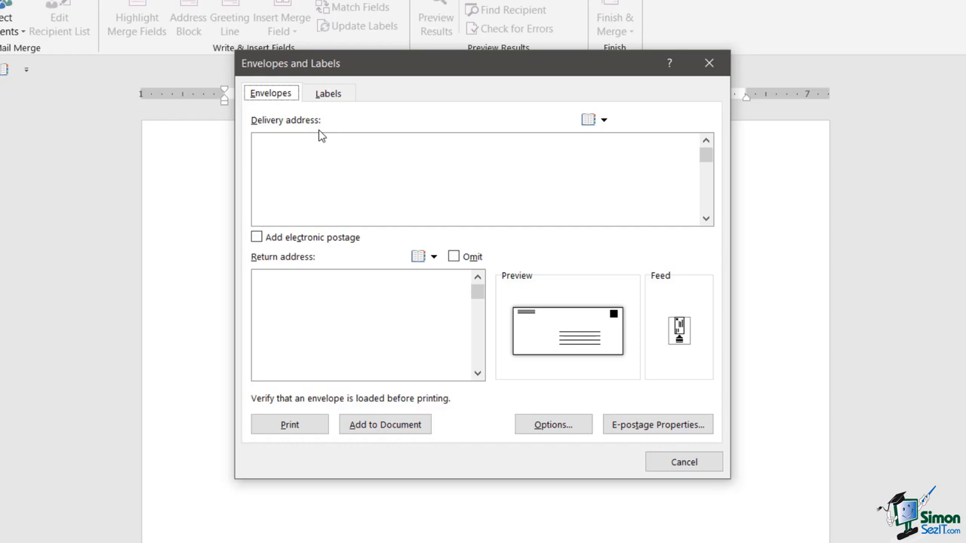
mouse_move(646, 112)
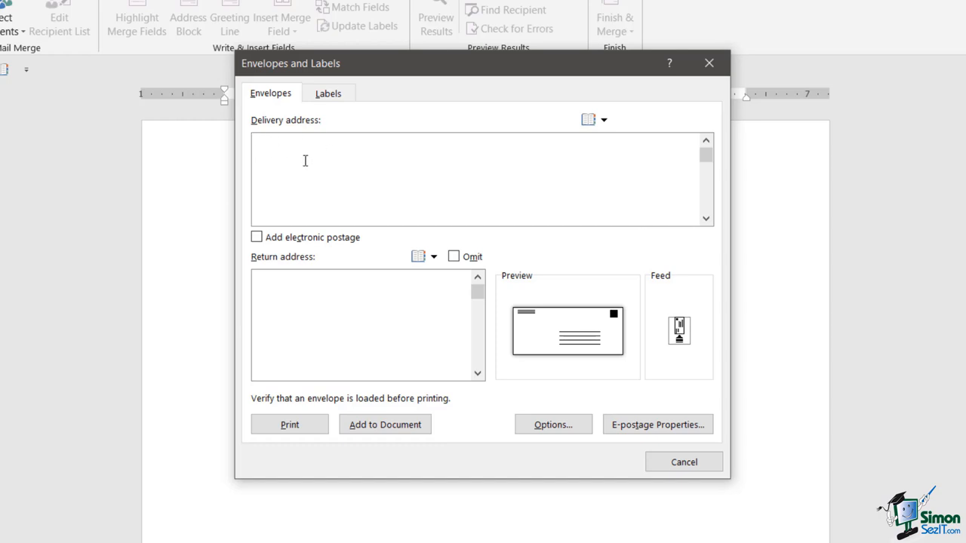
text(Adam Lacey)
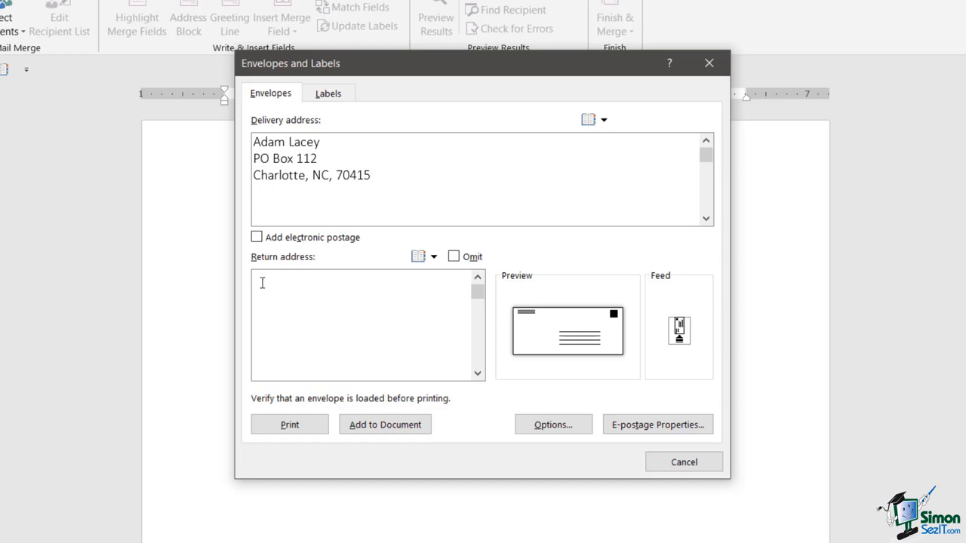
mouse_move(341, 284)
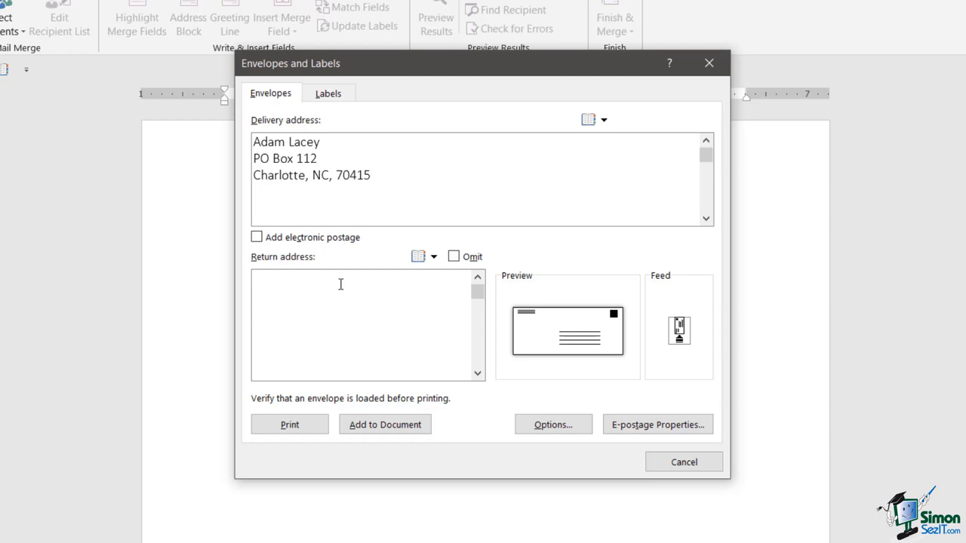
mouse_move(343, 284)
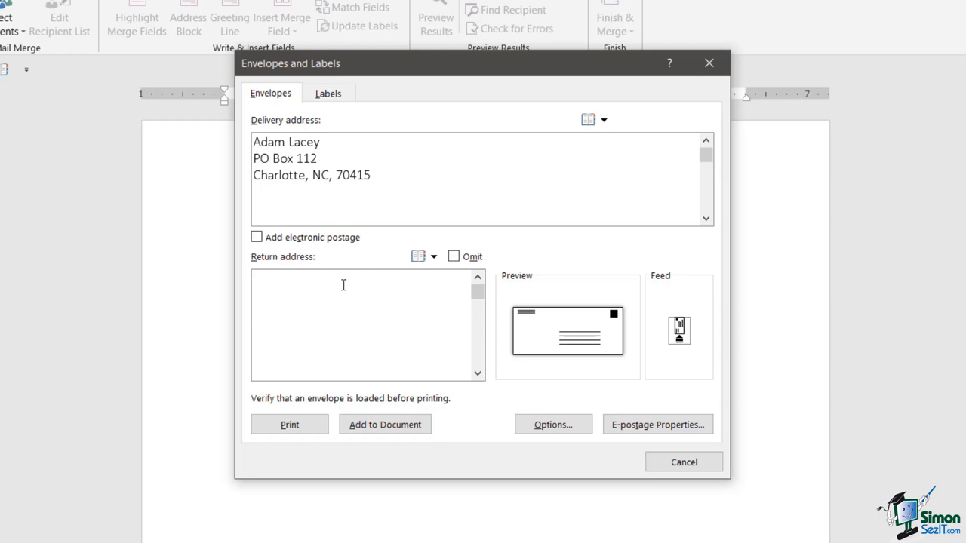
Enter the return address: Deborah Ashby, 300 Elm Street, Columbus, Ohio 77852
text(Debpr)
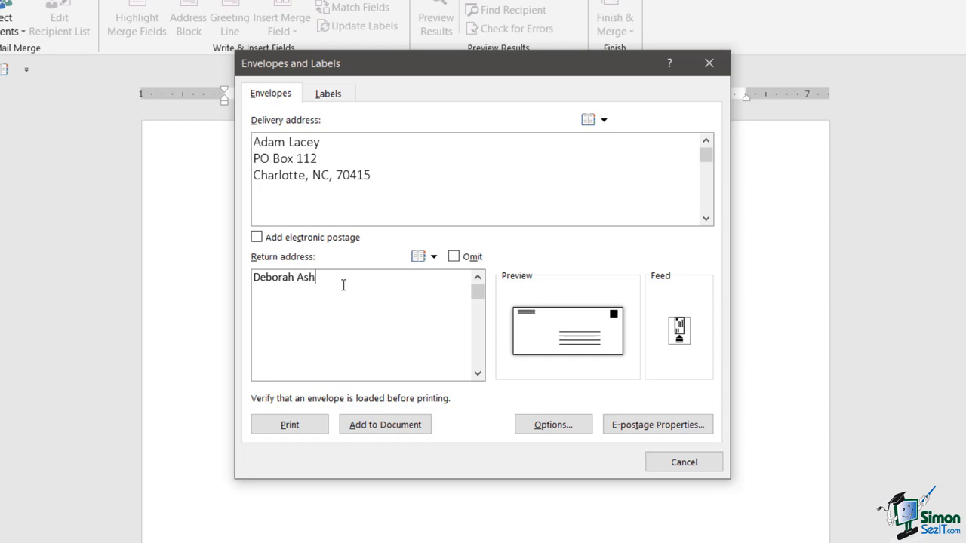
text(by)
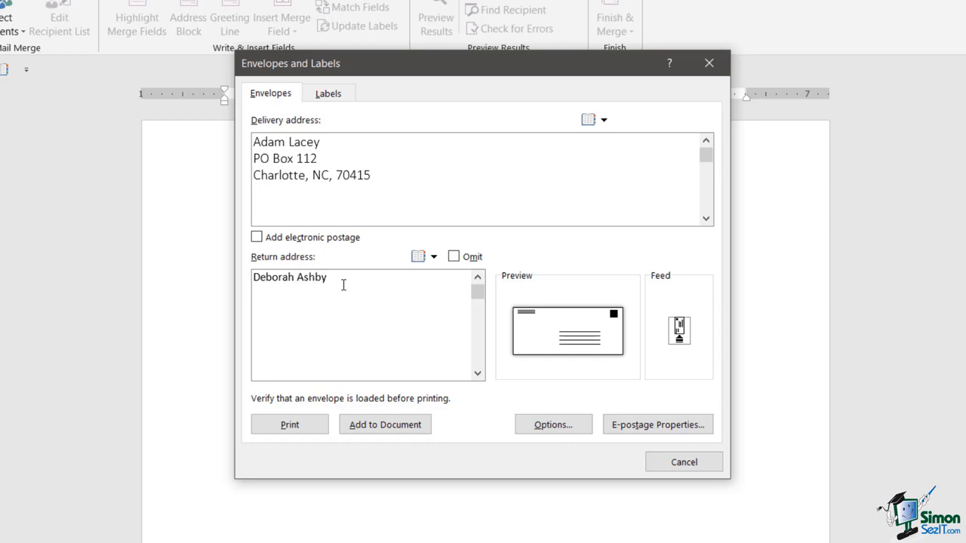
text(300 Elm Street)
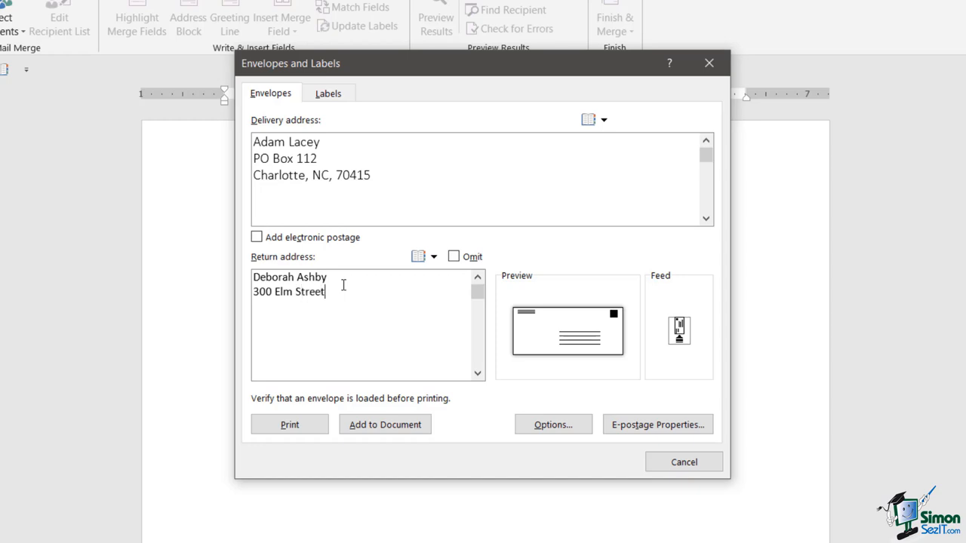
text(Co)
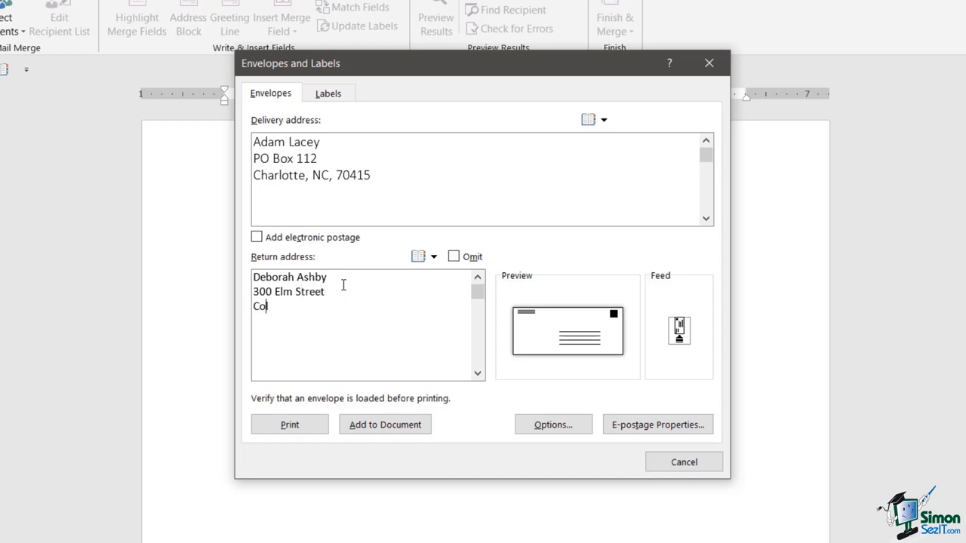
text(lumbus)
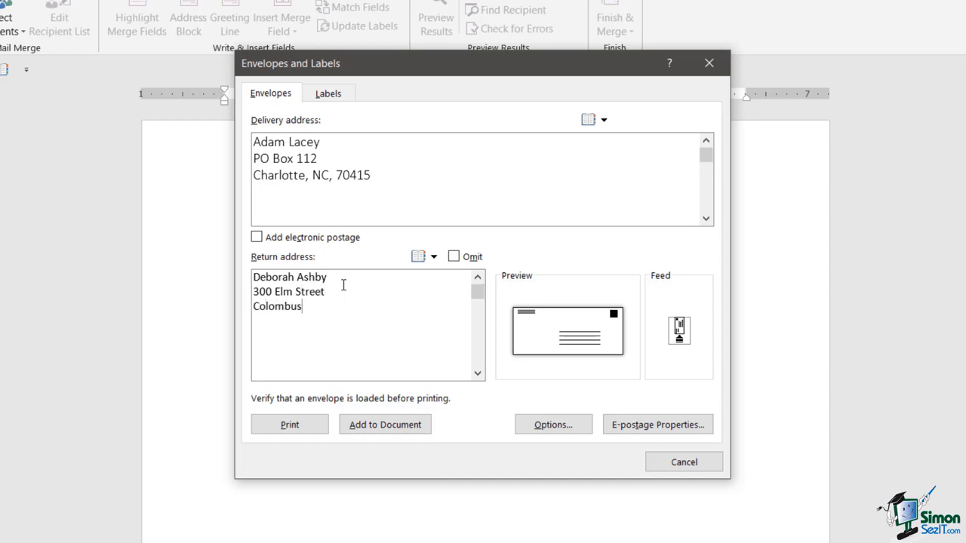
text(, Ohio)
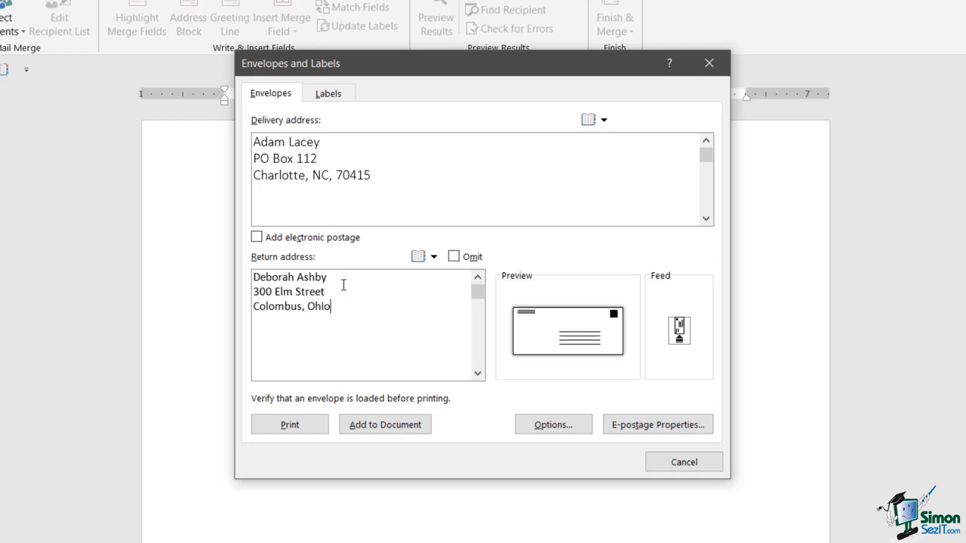
text(778)
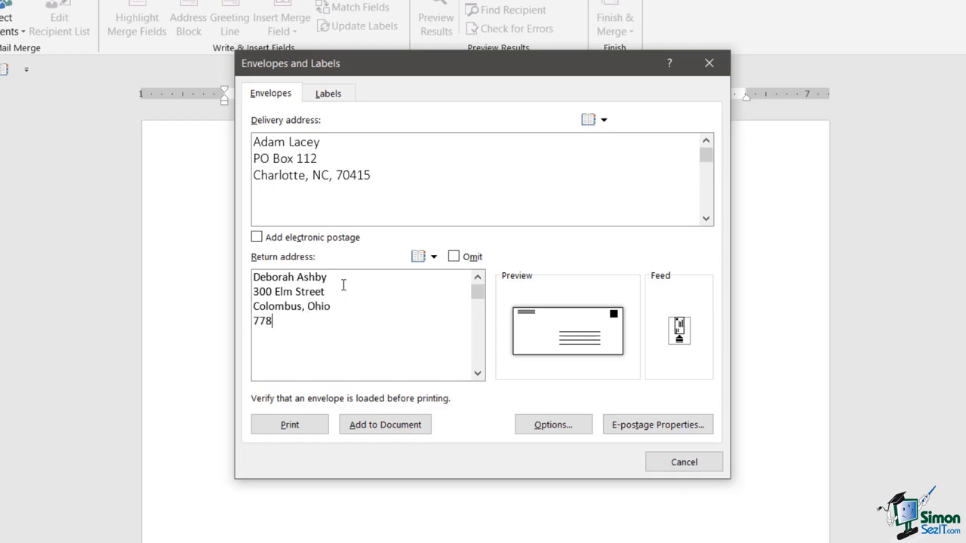
text(5)
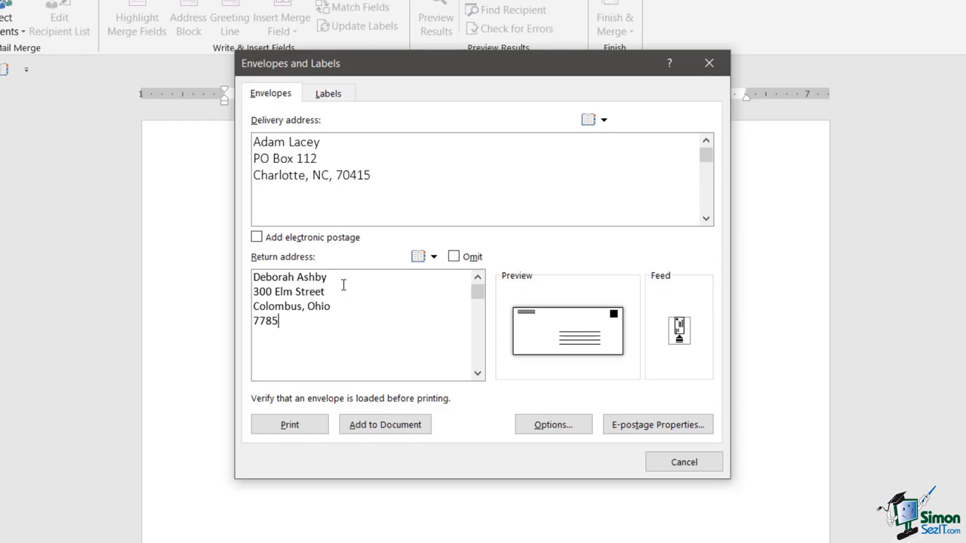
text(2)
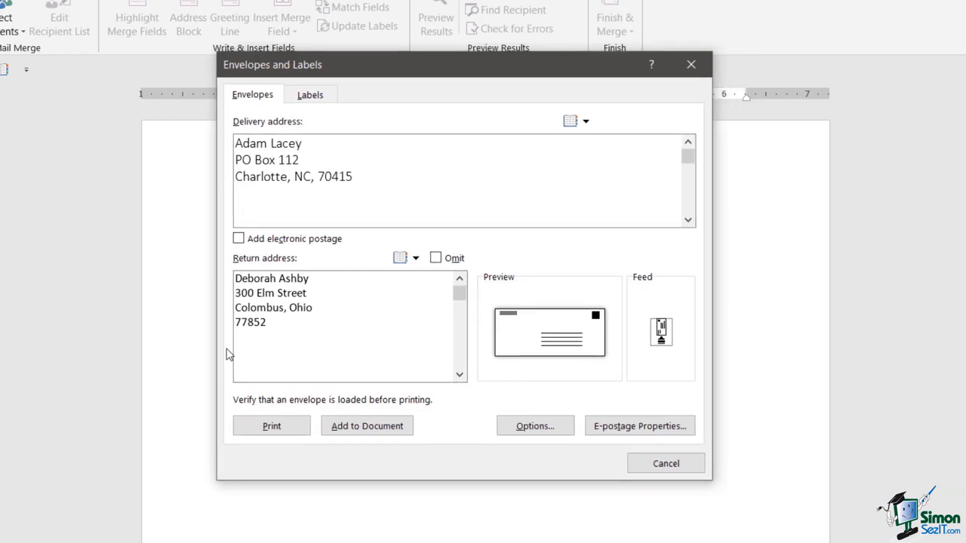
mouse_move(331, 317)
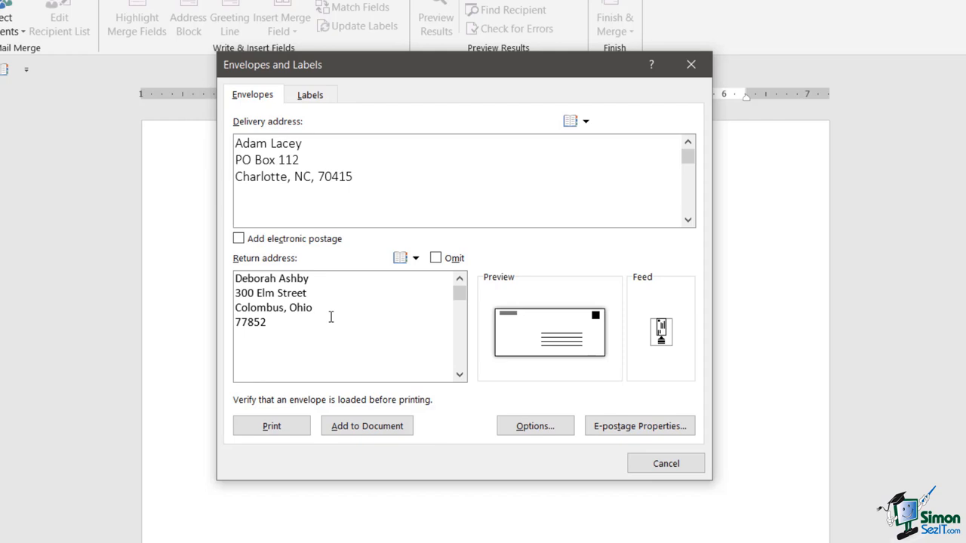
mouse_move(193, 368)
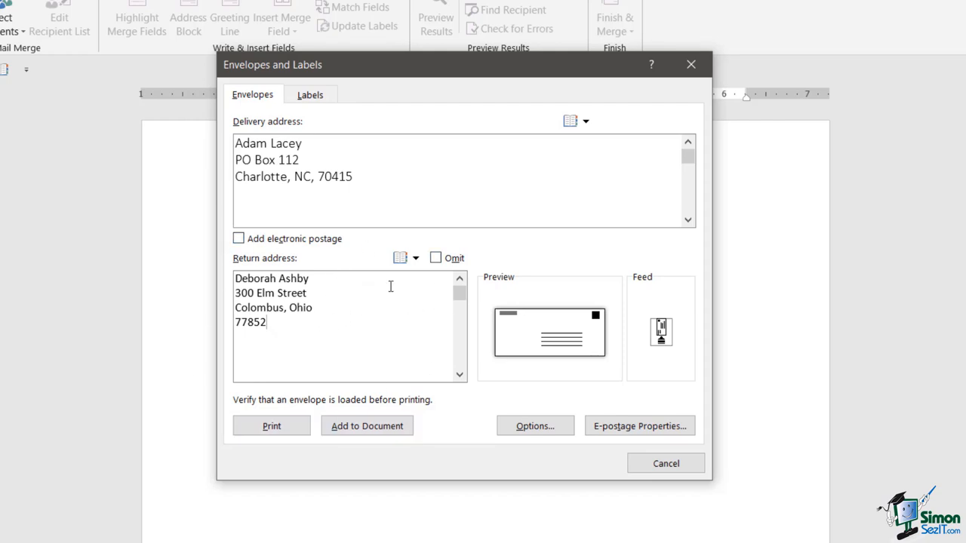
mouse_move(338, 312)
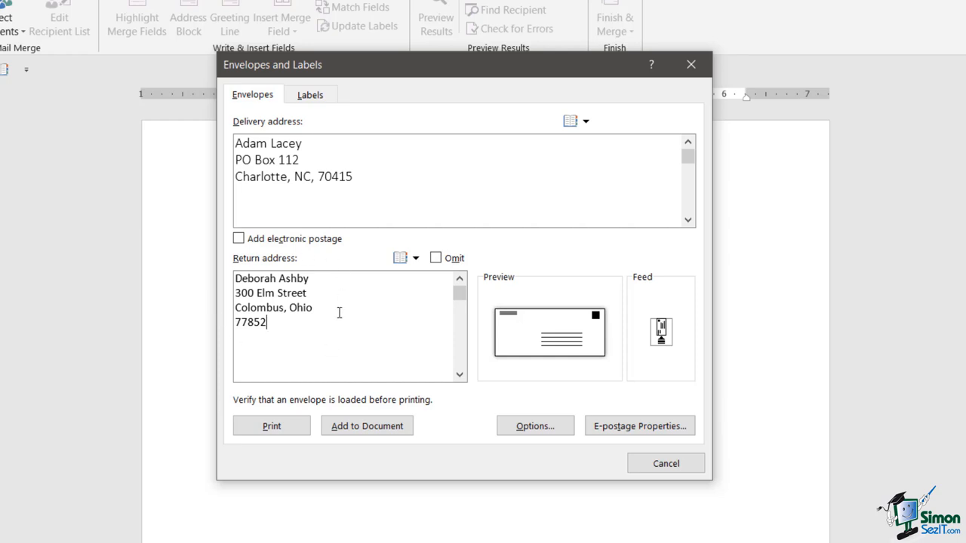
mouse_move(386, 190)
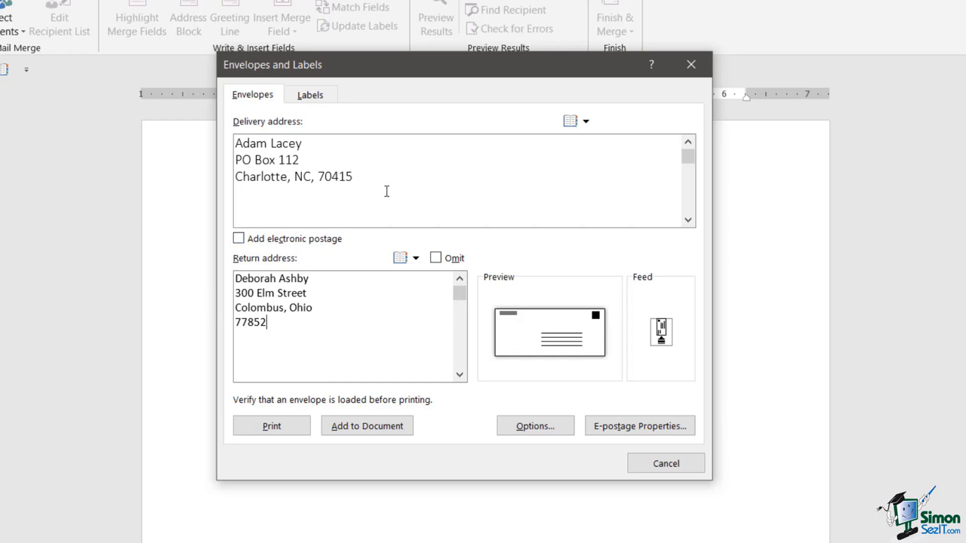
mouse_move(613, 317)
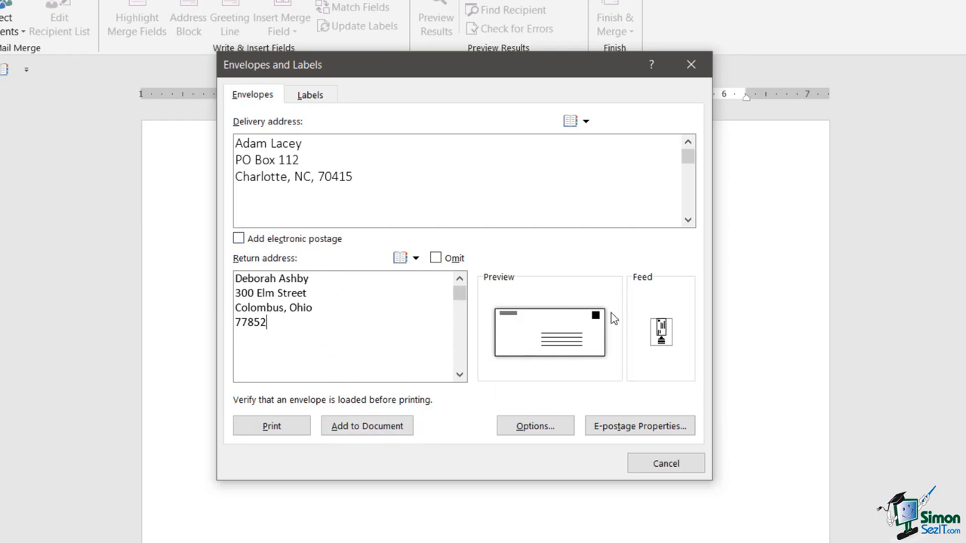
mouse_move(587, 339)
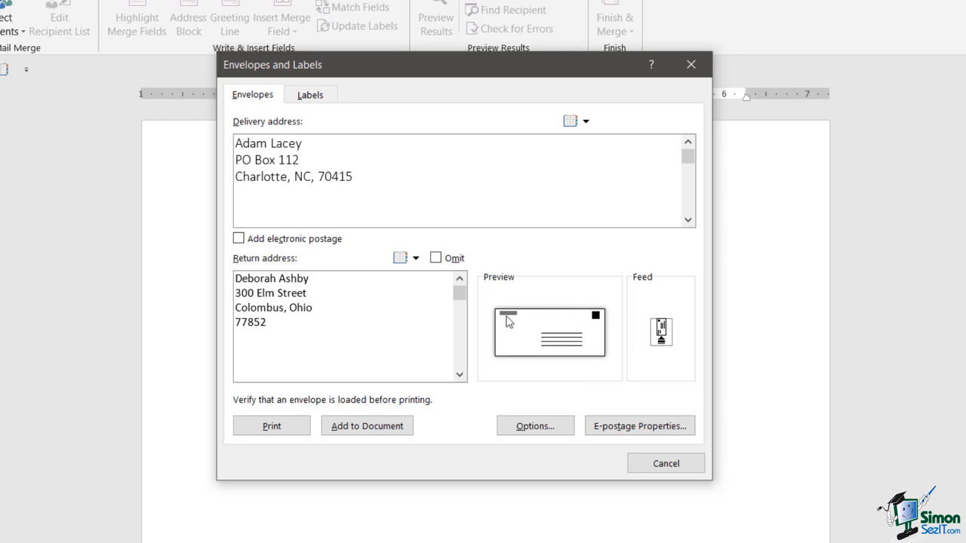
mouse_move(568, 341)
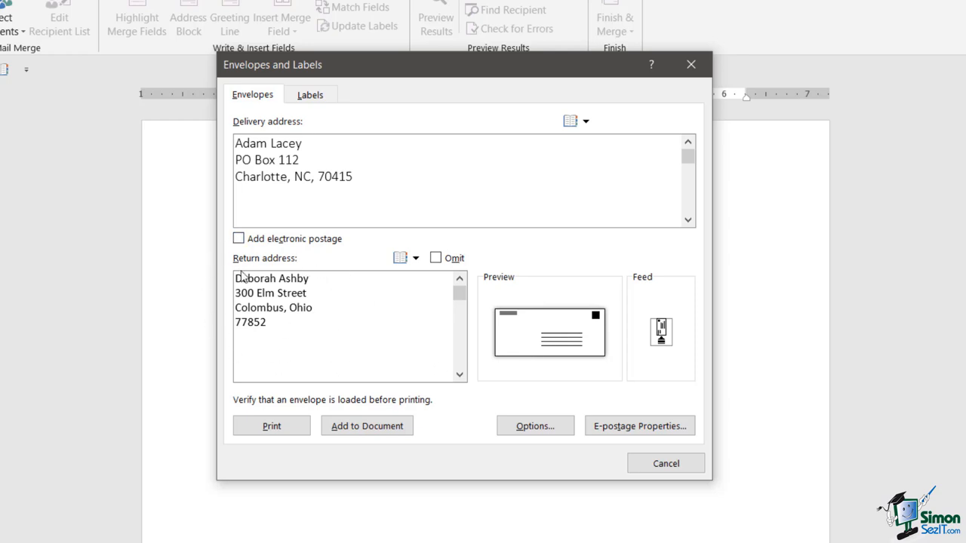
mouse_move(446, 269)
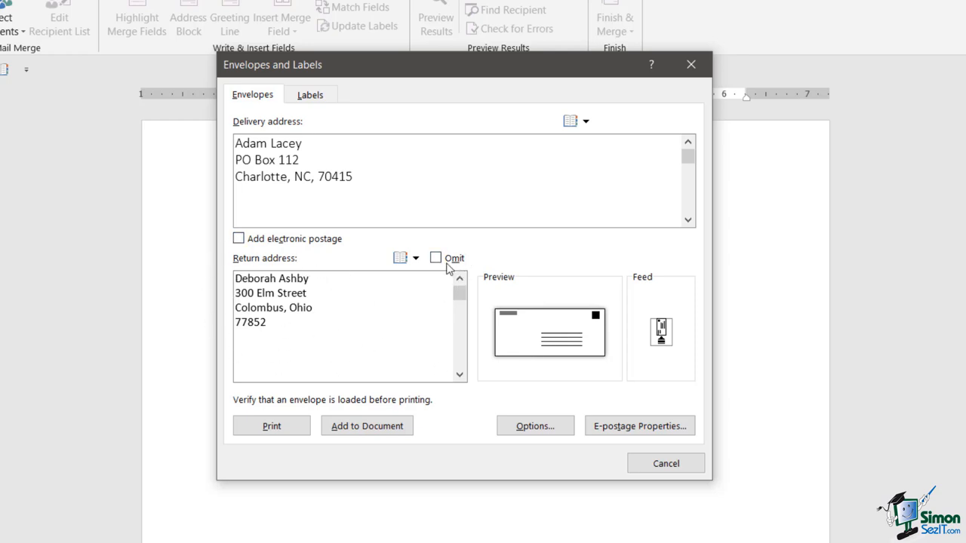
Set the envelope to omit the return address
click(434, 256)
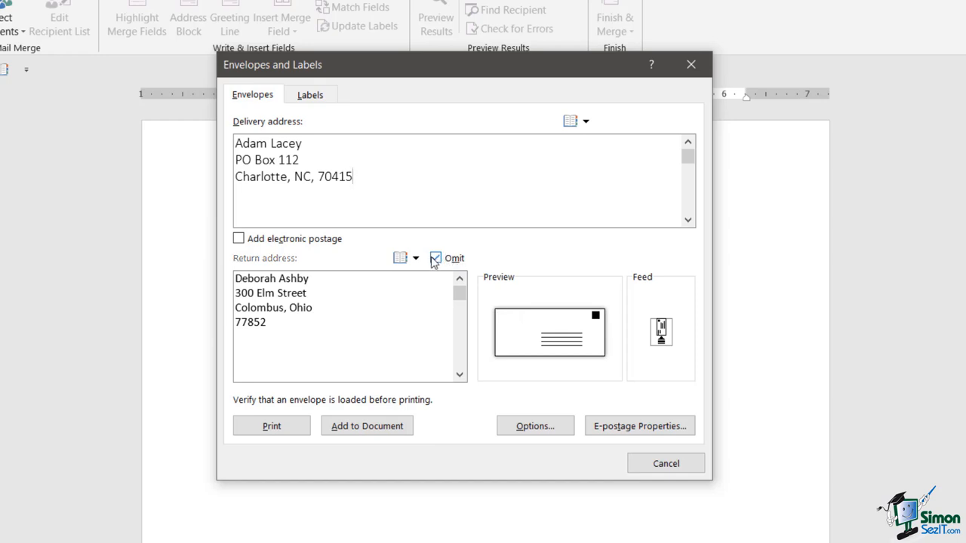
click(435, 256)
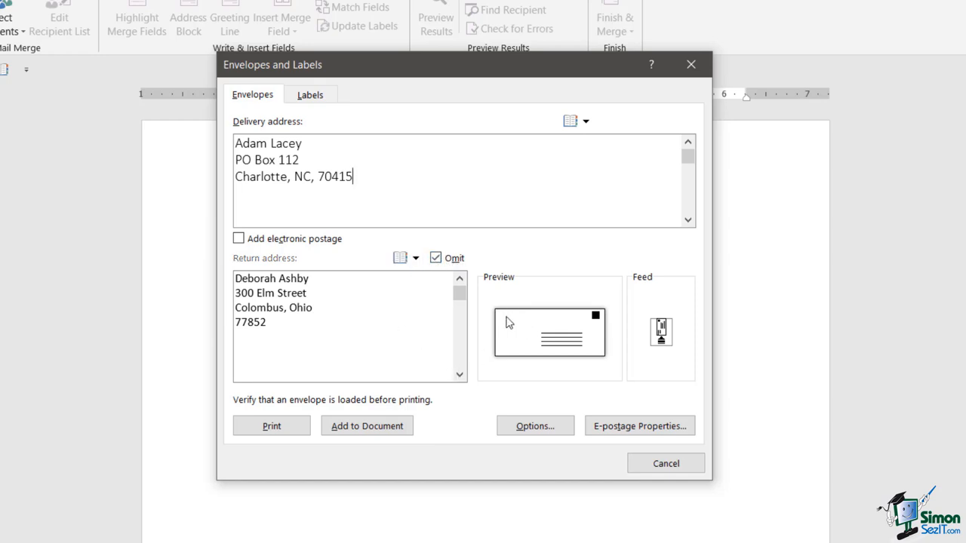
mouse_move(513, 325)
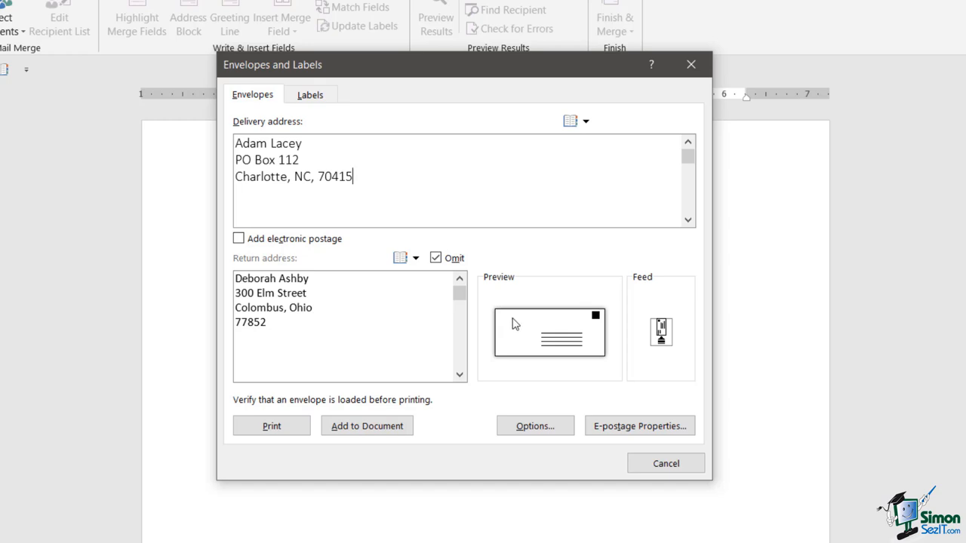
mouse_move(260, 263)
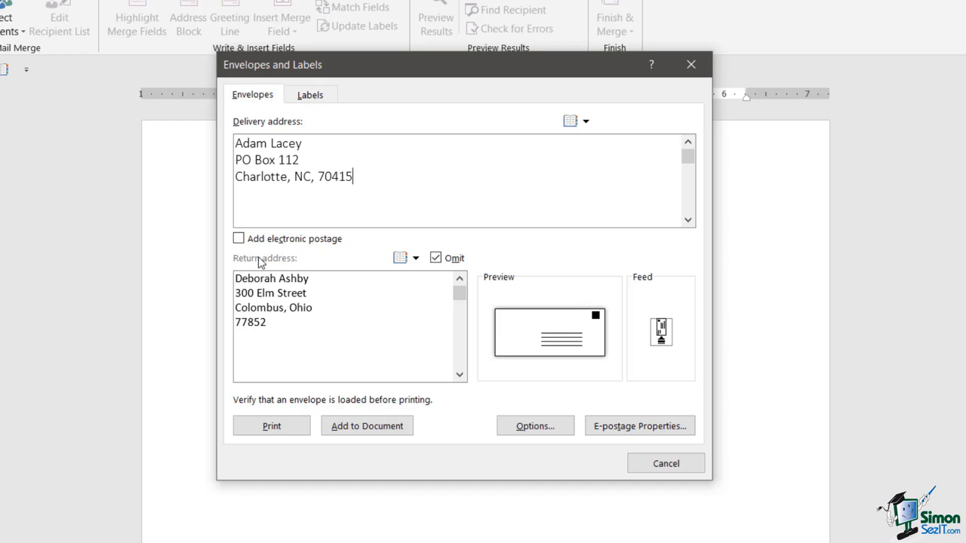
mouse_move(339, 266)
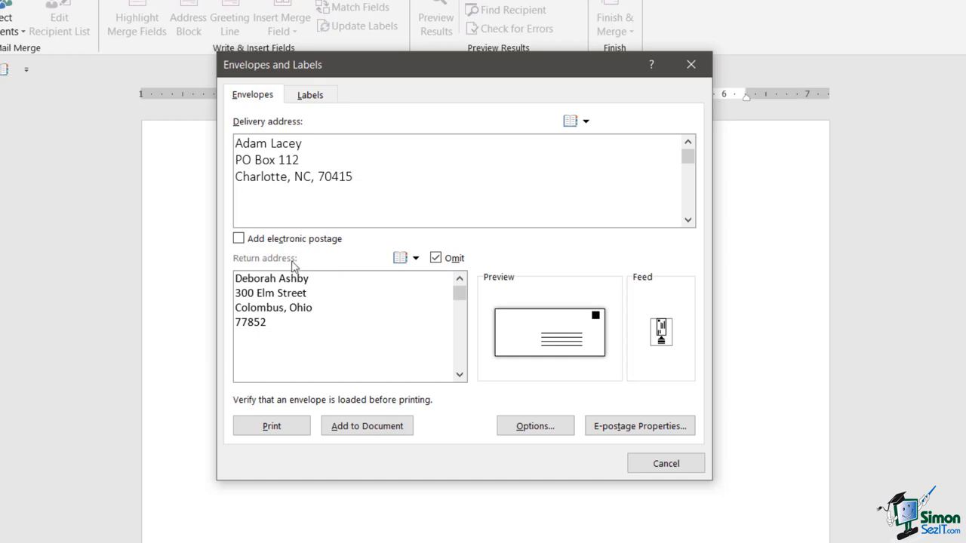
Try adding electronic postage, revealing the software-installation message
click(238, 238)
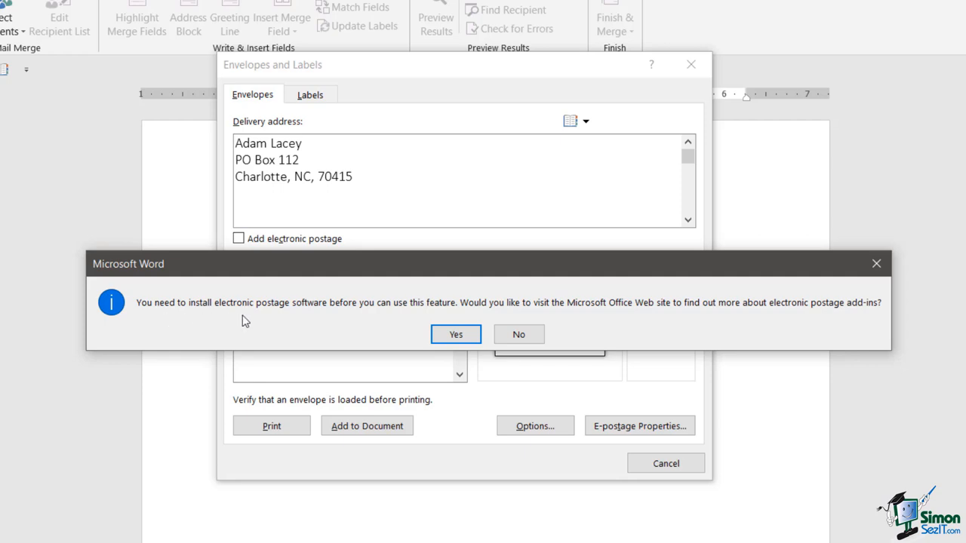
mouse_move(383, 311)
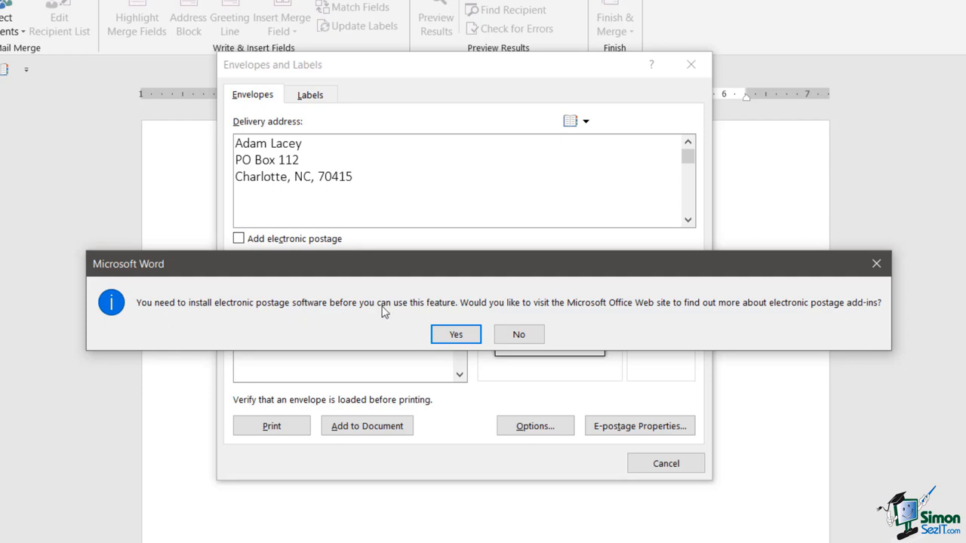
mouse_move(672, 308)
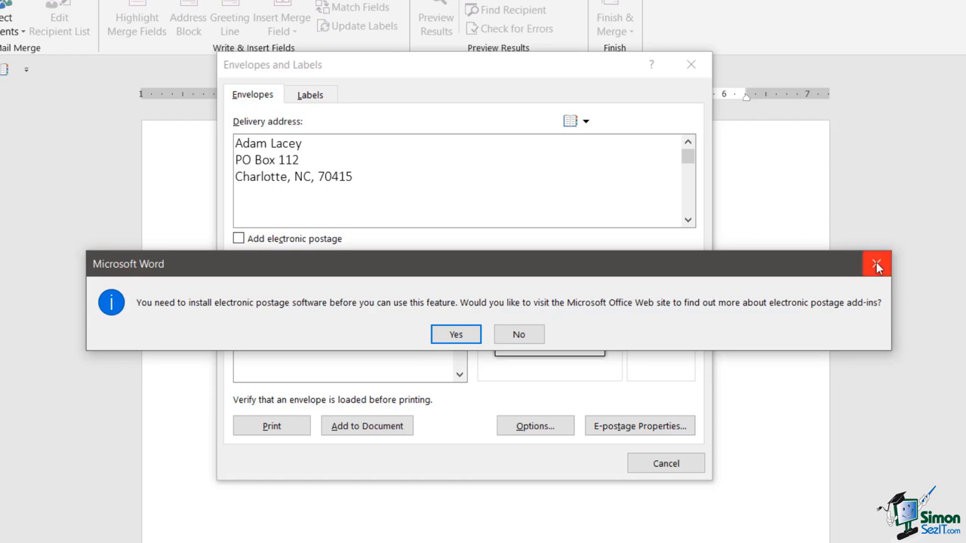
Dismiss the electronic postage warning, leaving postage unchecked
click(877, 262)
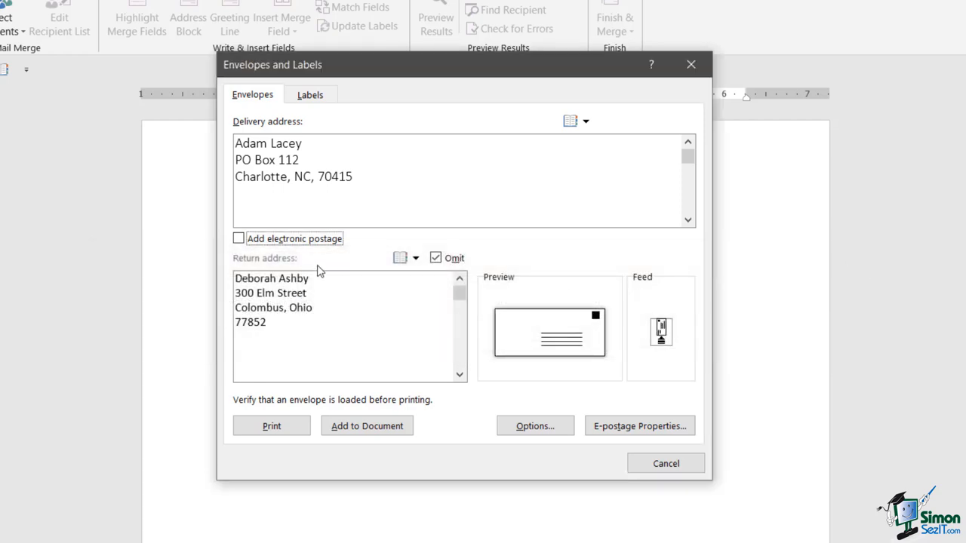
mouse_move(340, 254)
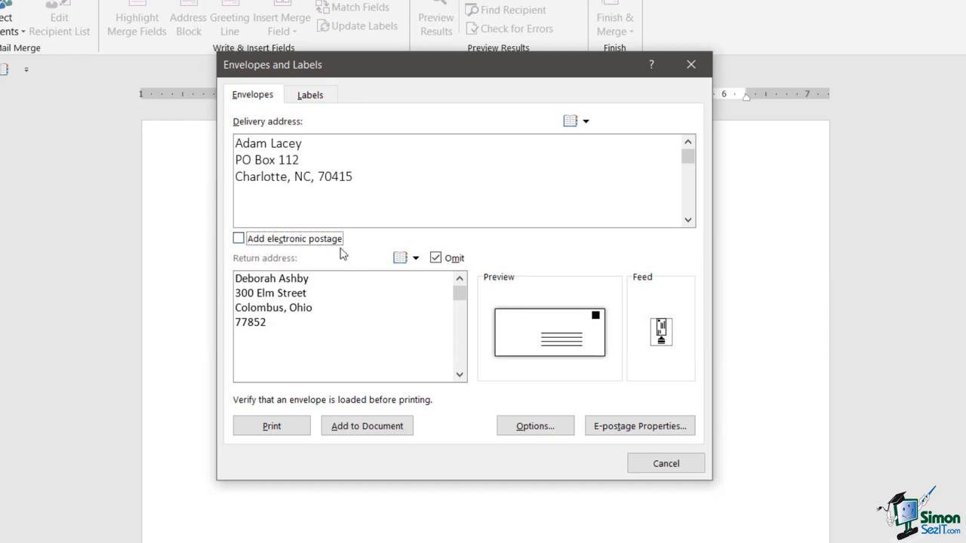
mouse_move(543, 326)
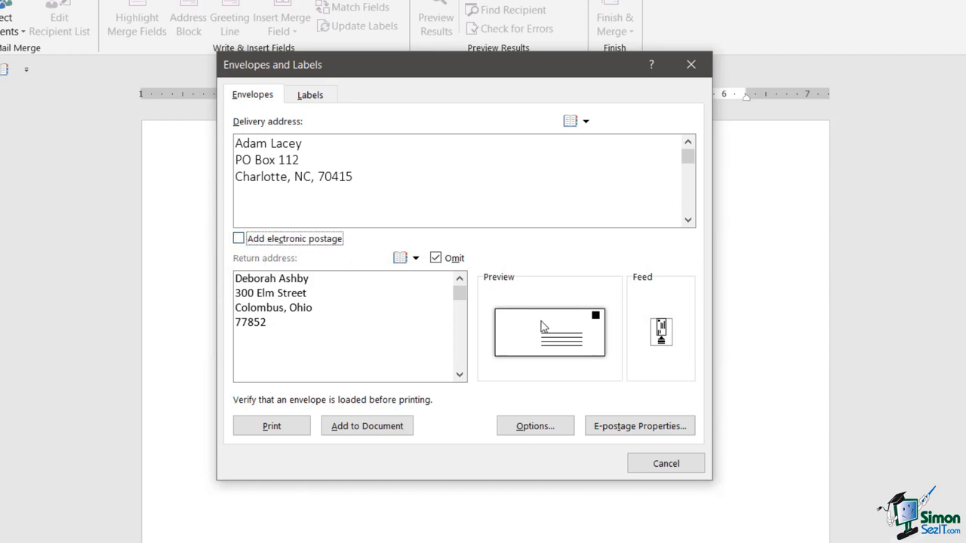
mouse_move(359, 315)
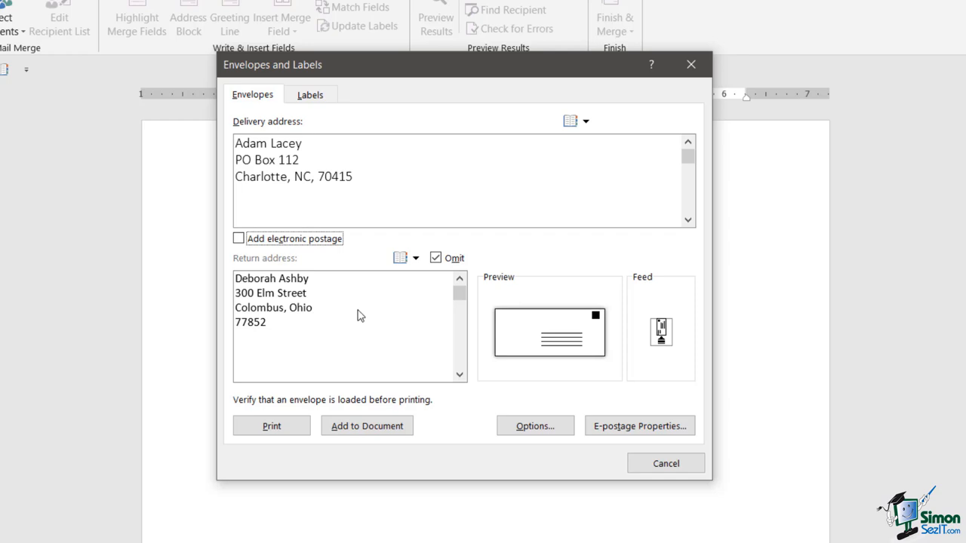
mouse_move(259, 285)
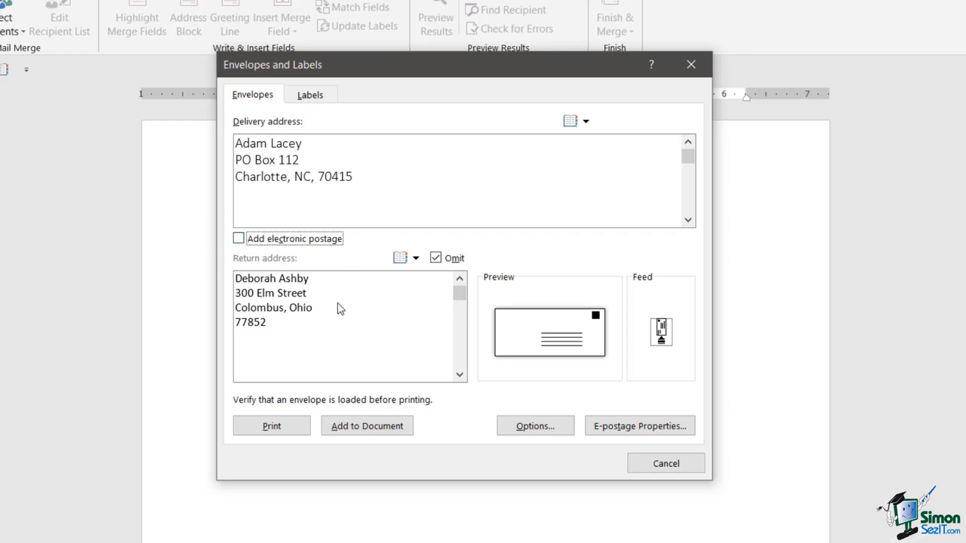
mouse_move(510, 279)
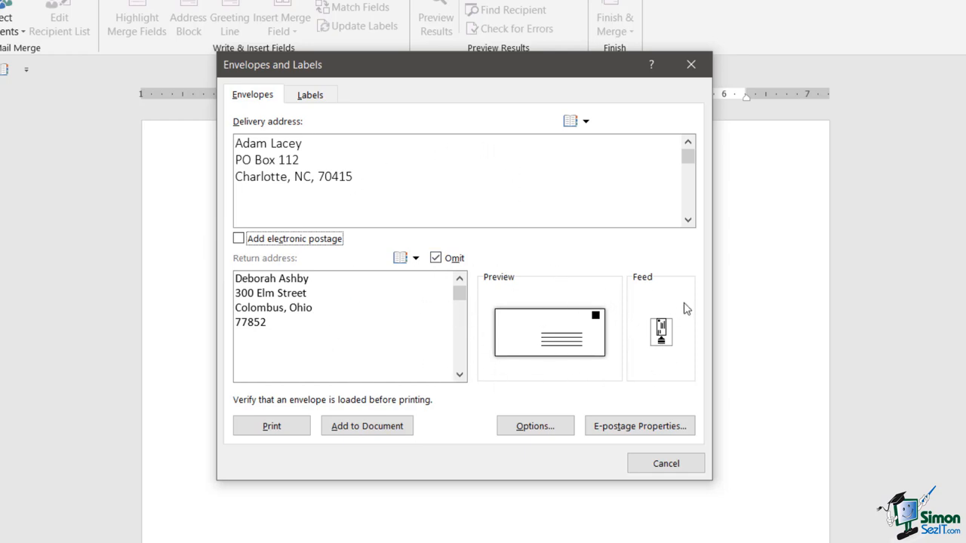
mouse_move(661, 284)
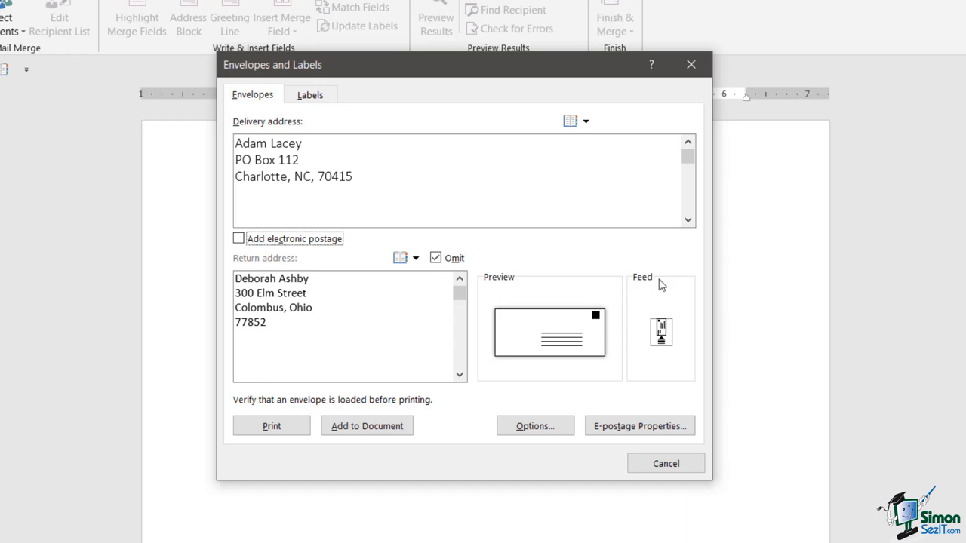
mouse_move(653, 367)
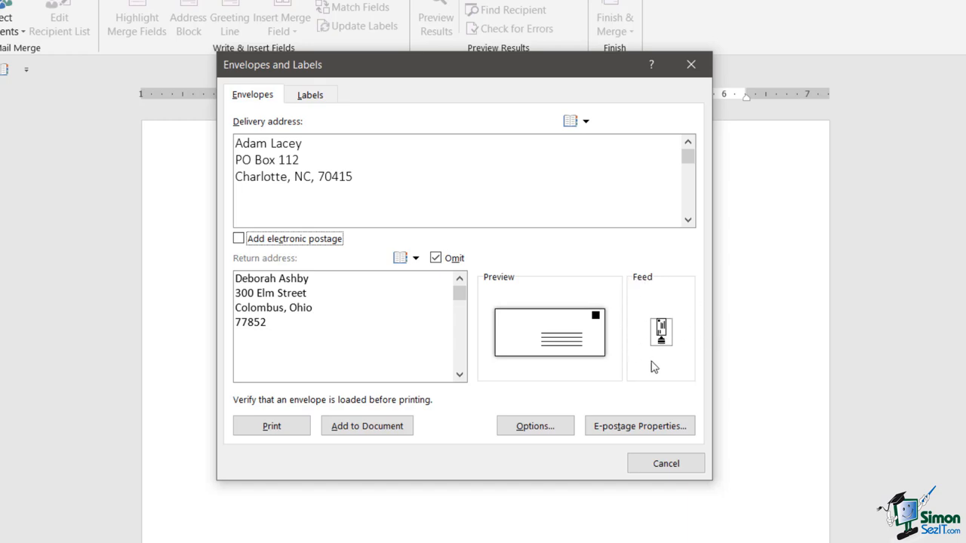
mouse_move(682, 356)
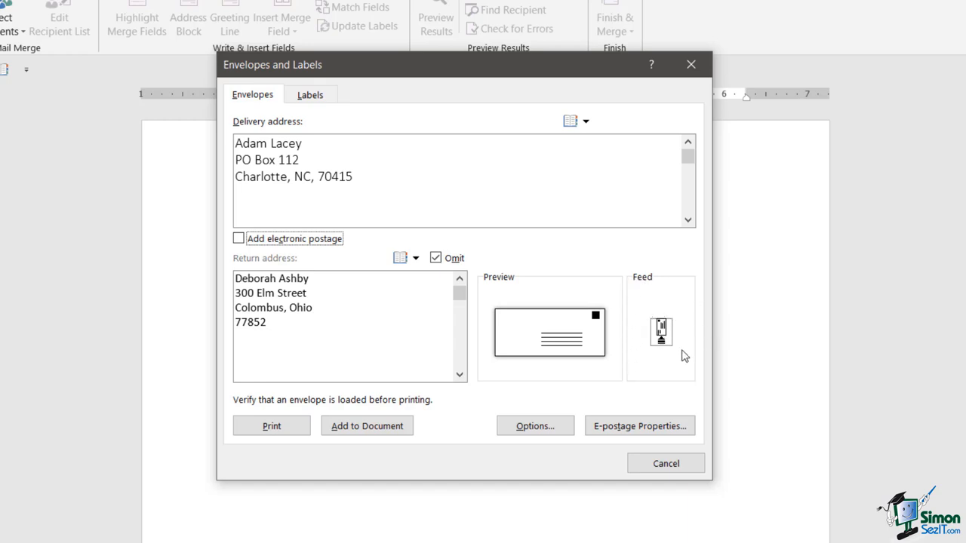
mouse_move(663, 347)
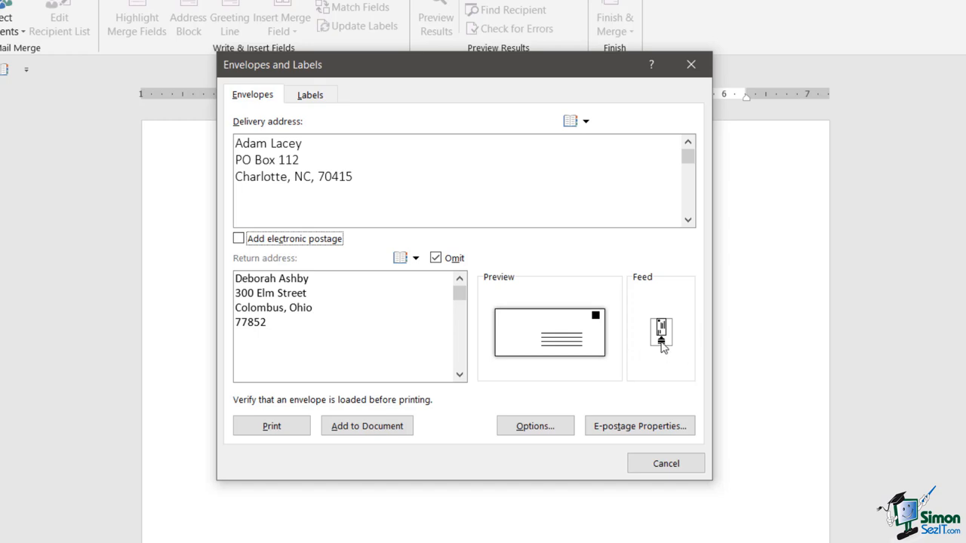
mouse_move(662, 345)
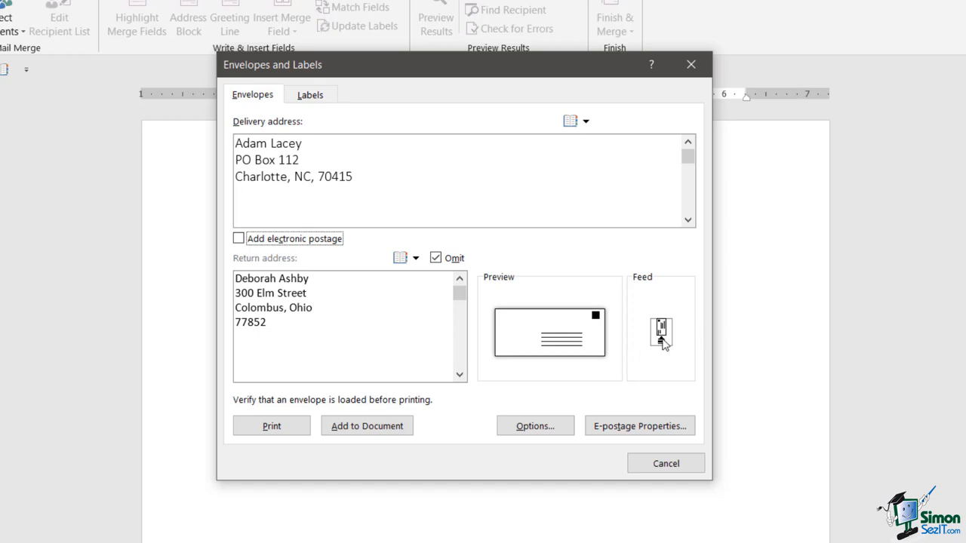
mouse_move(661, 338)
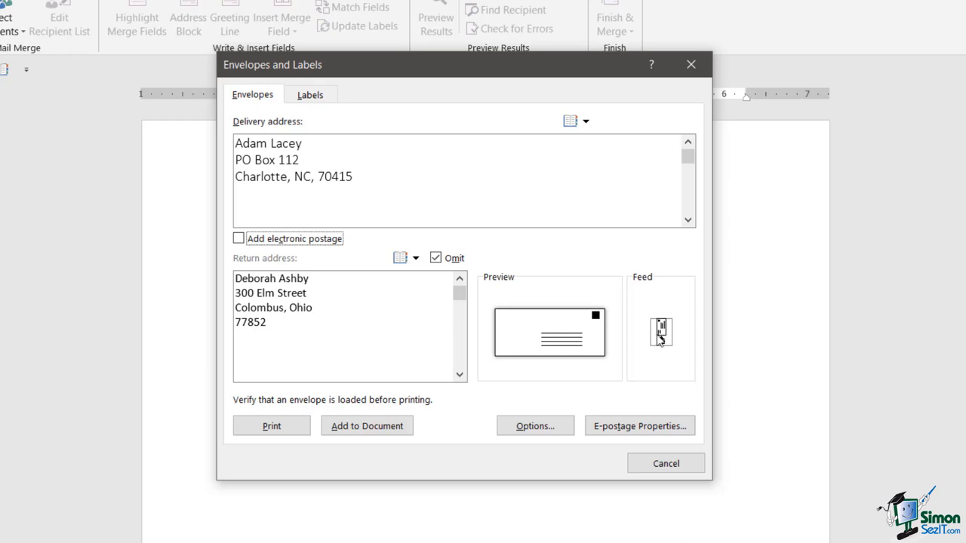
mouse_move(637, 395)
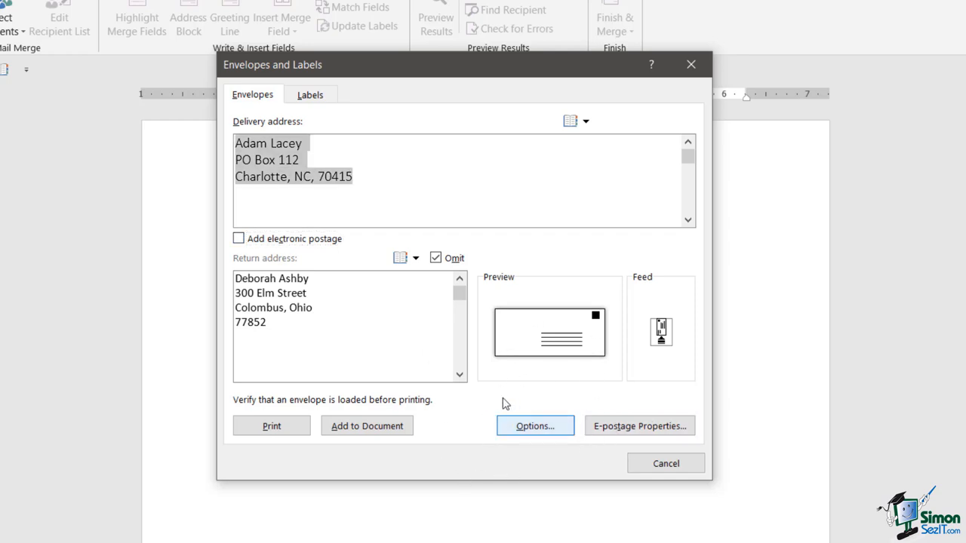
Review Envelope Options and keep the Size 10 (4 1/8 x 9 1/2 in) envelope size
click(534, 425)
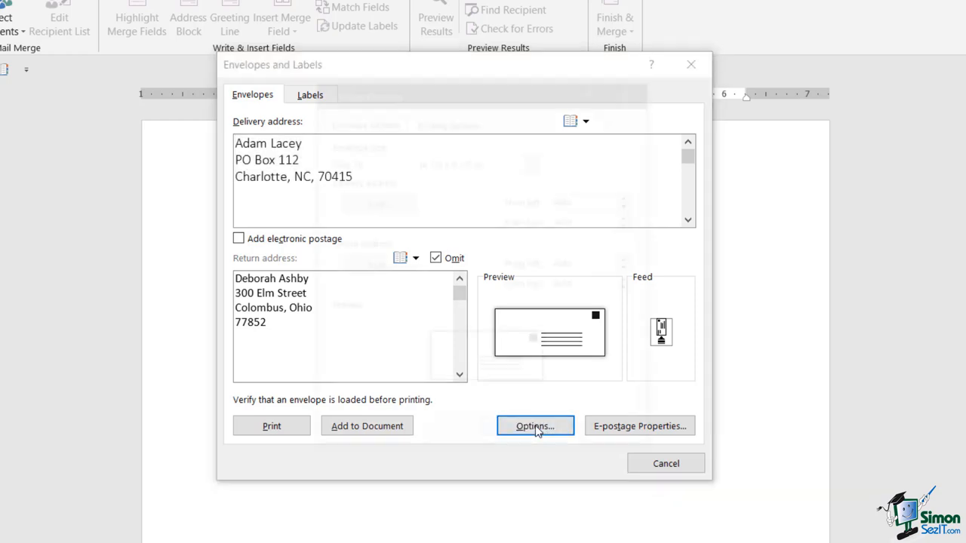
click(534, 426)
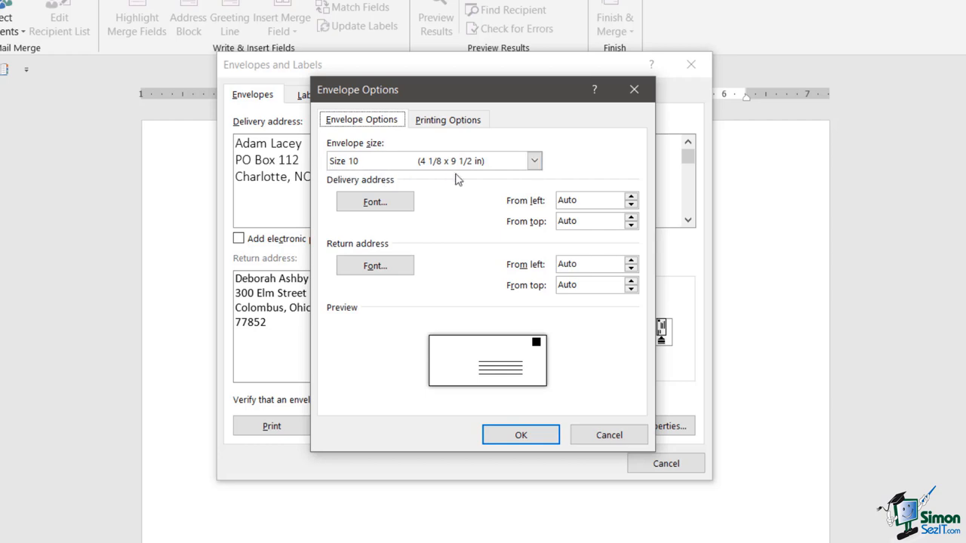
click(534, 160)
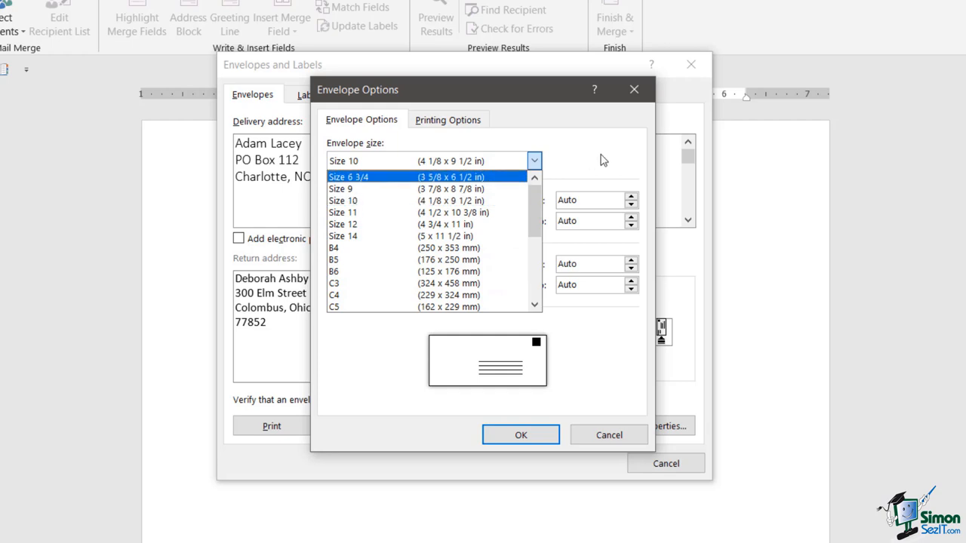
click(343, 199)
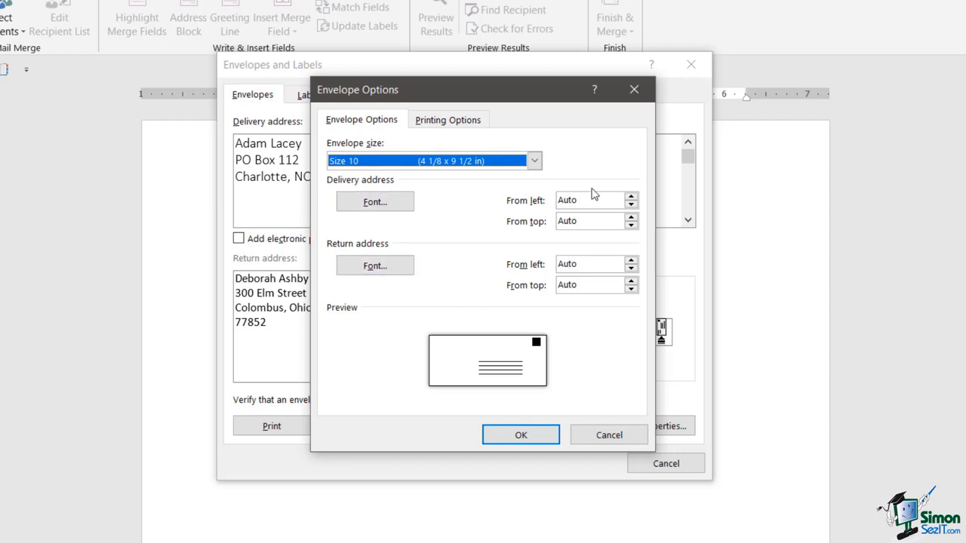
mouse_move(555, 208)
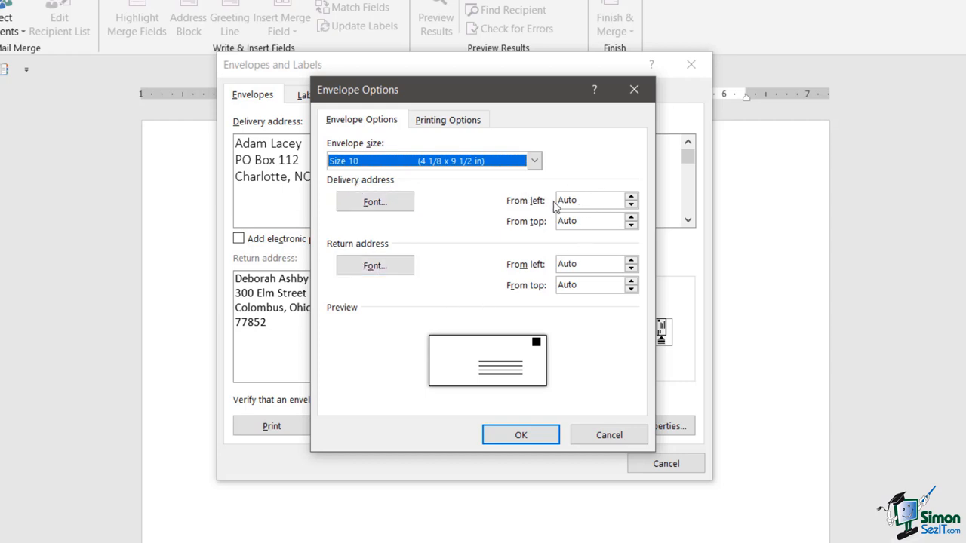
mouse_move(476, 215)
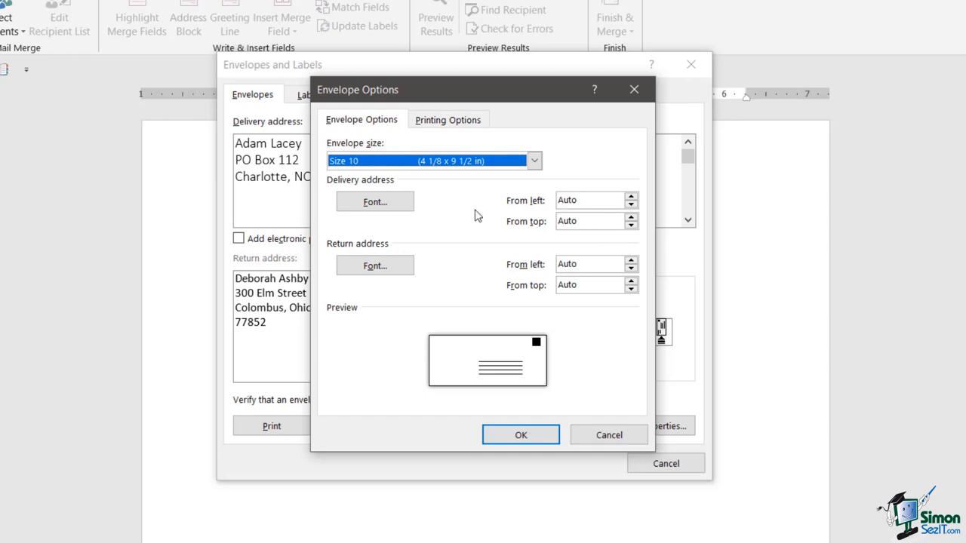
mouse_move(507, 277)
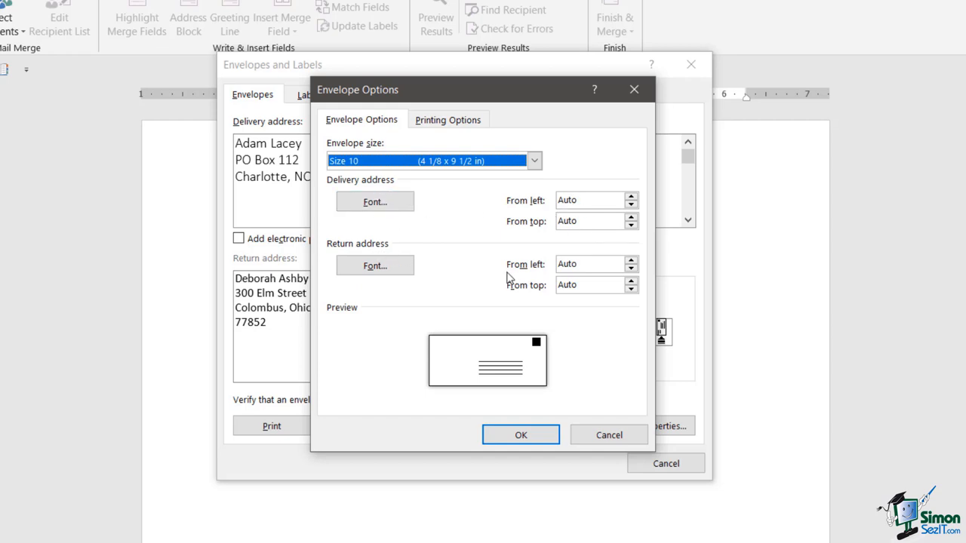
mouse_move(541, 398)
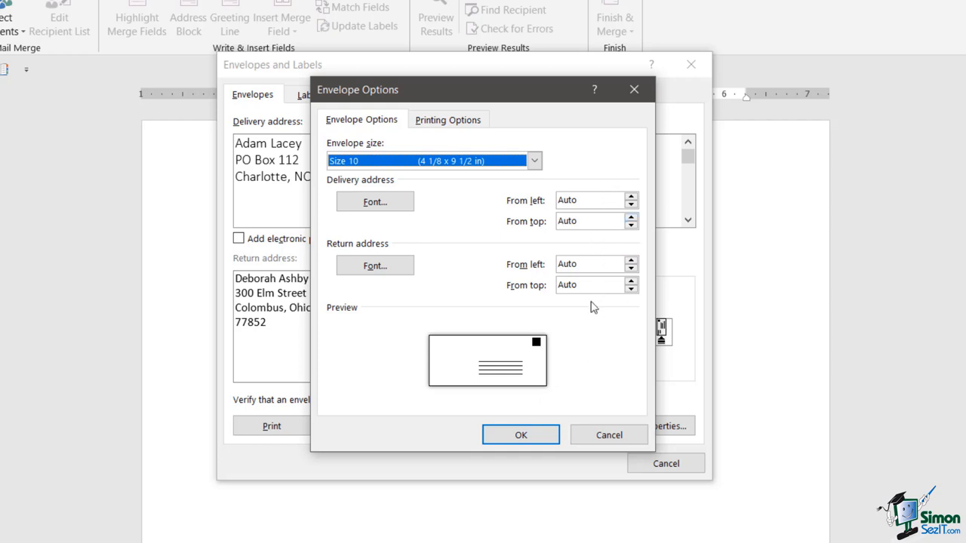
mouse_move(589, 386)
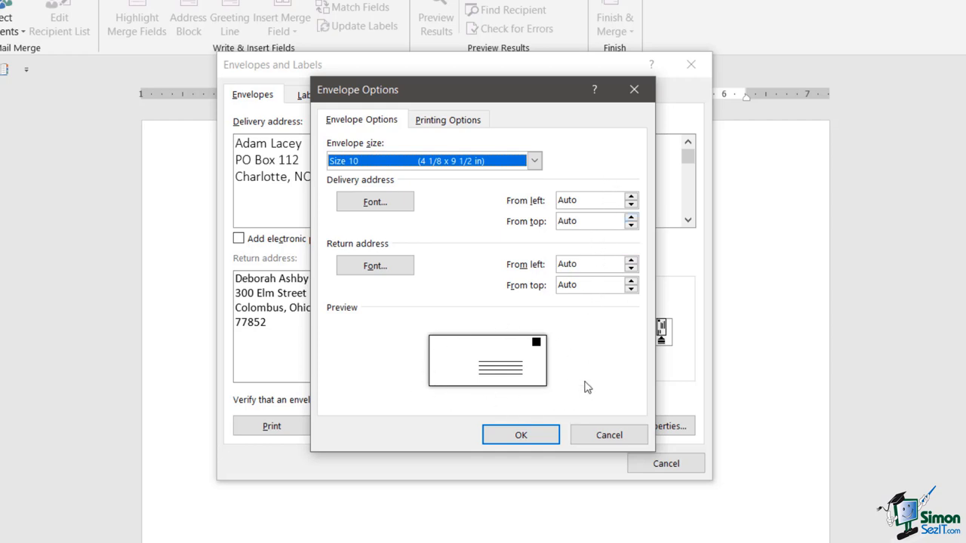
Review the Printing Options feed method and return to the Envelope Options settings
click(447, 120)
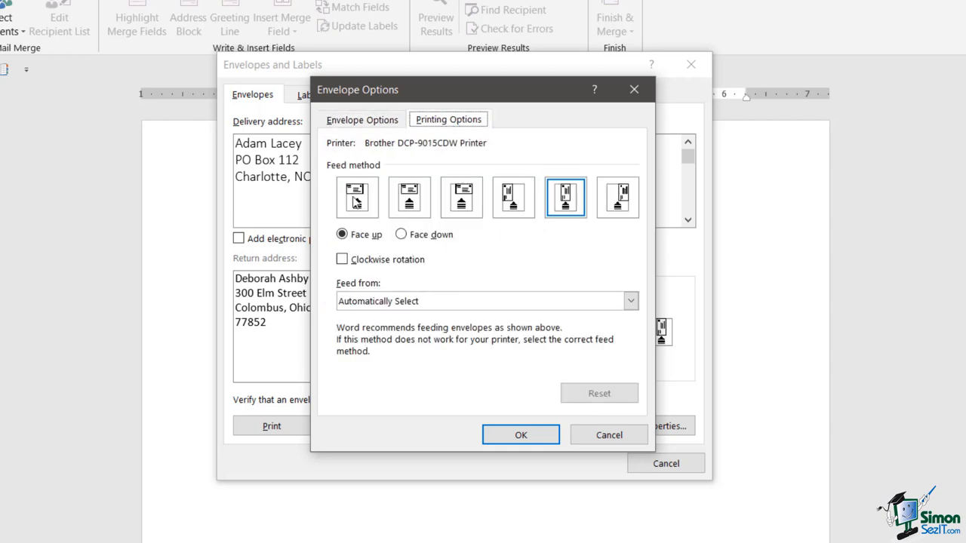
mouse_move(436, 210)
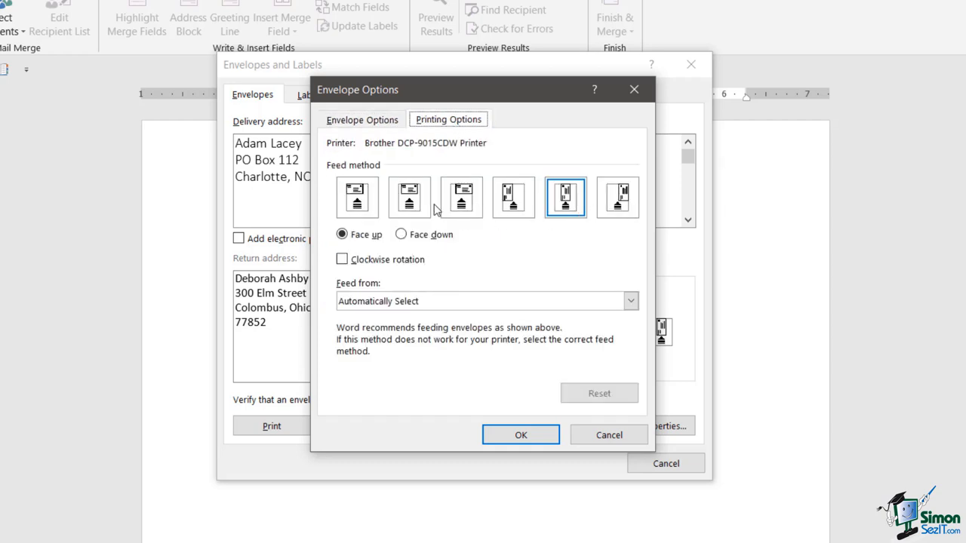
mouse_move(558, 288)
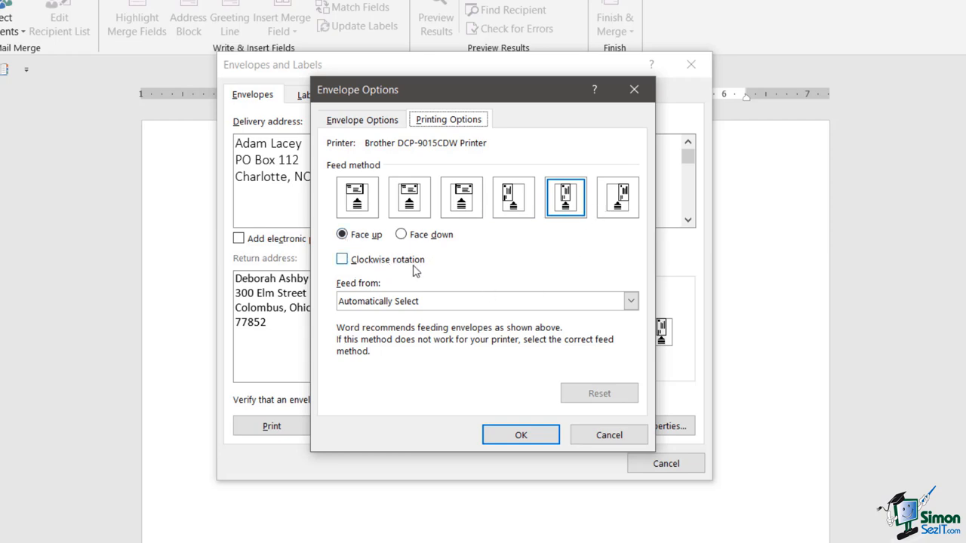
mouse_move(378, 268)
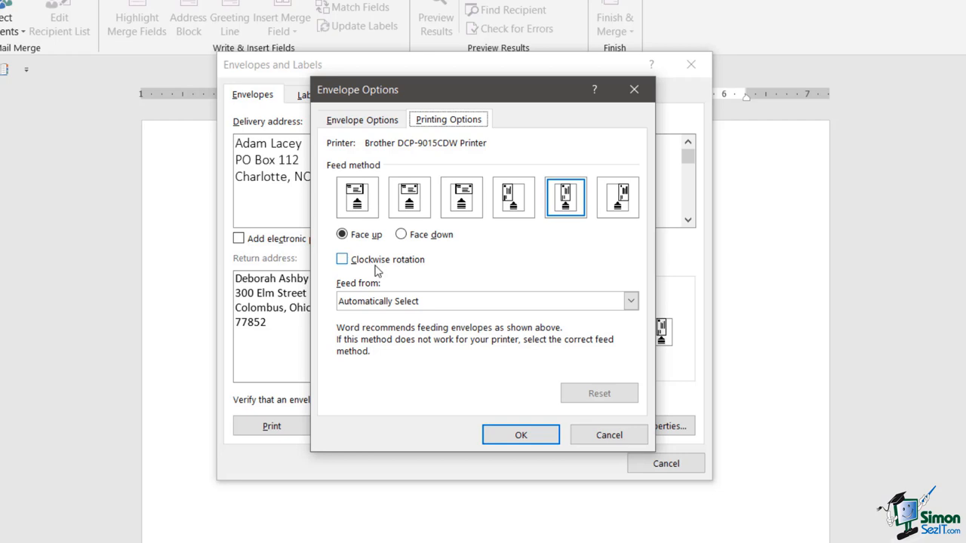
click(362, 120)
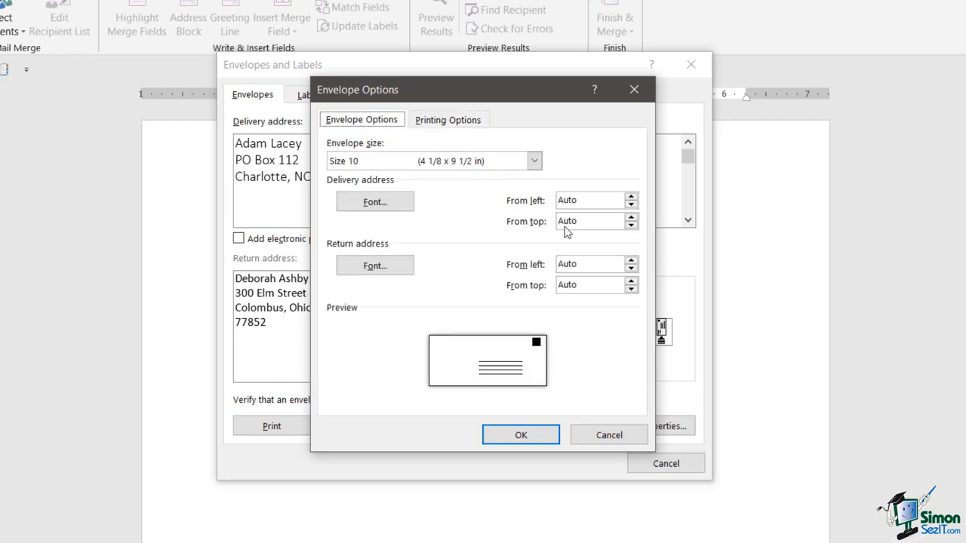
mouse_move(613, 394)
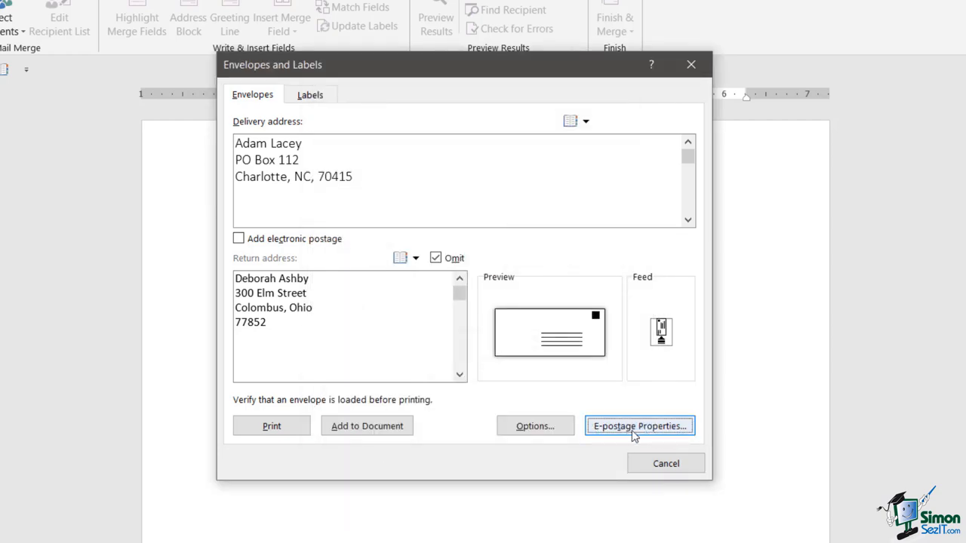
click(640, 426)
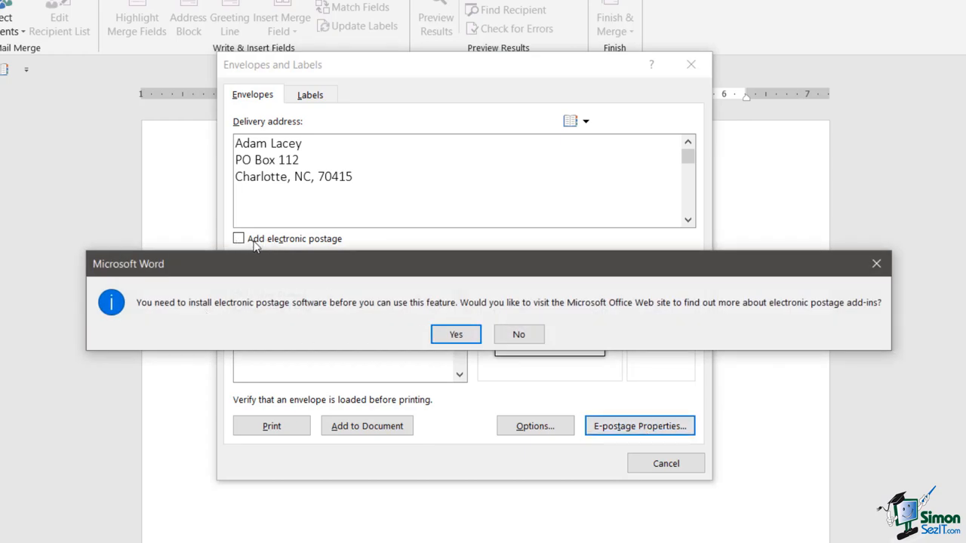
mouse_move(687, 449)
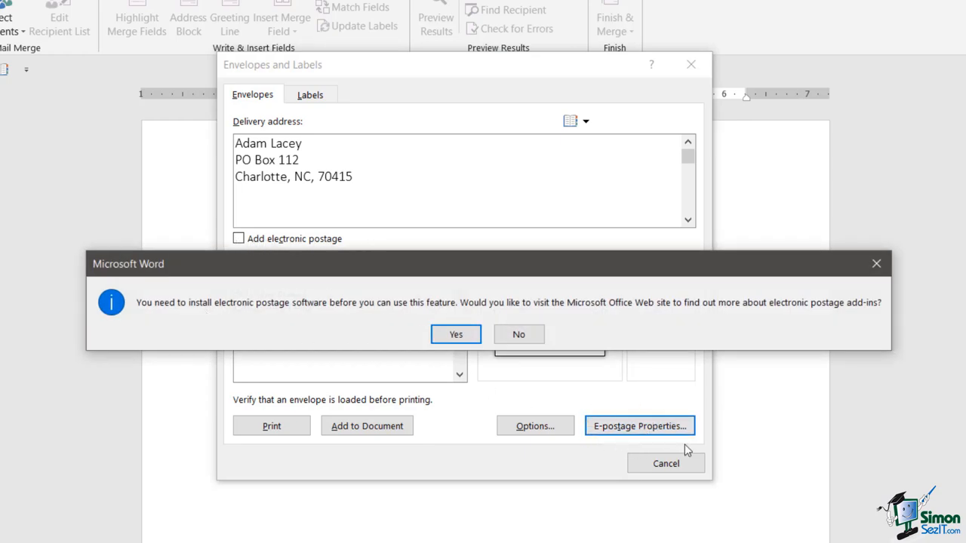
click(519, 335)
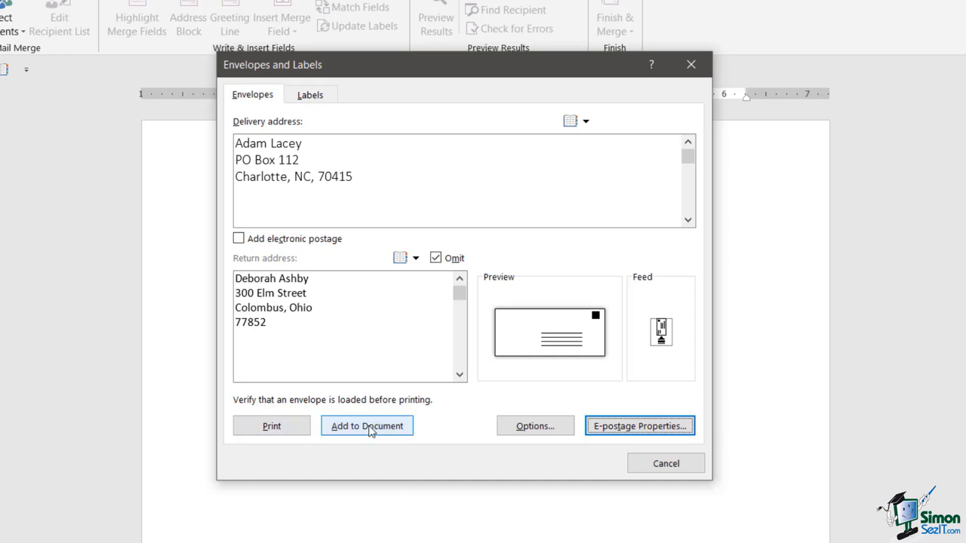
click(367, 425)
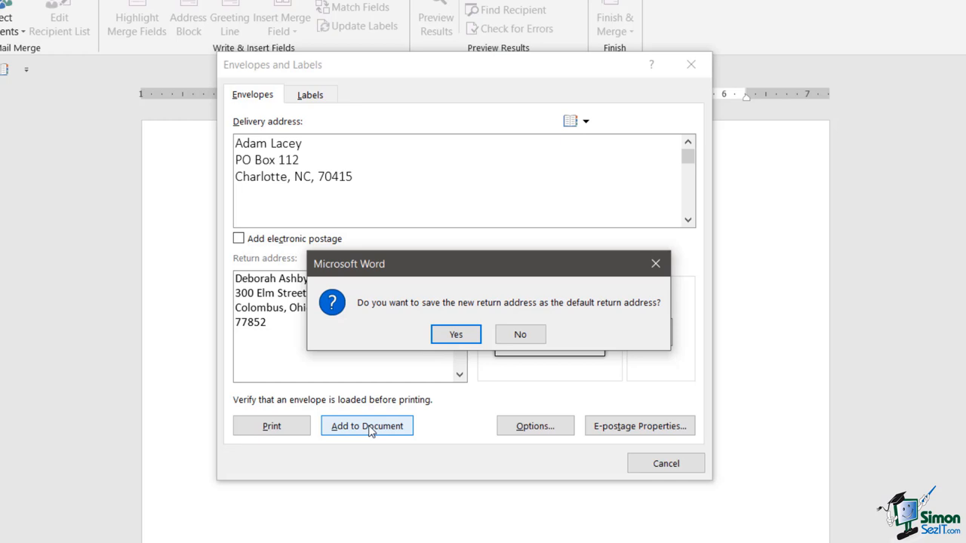
mouse_move(417, 323)
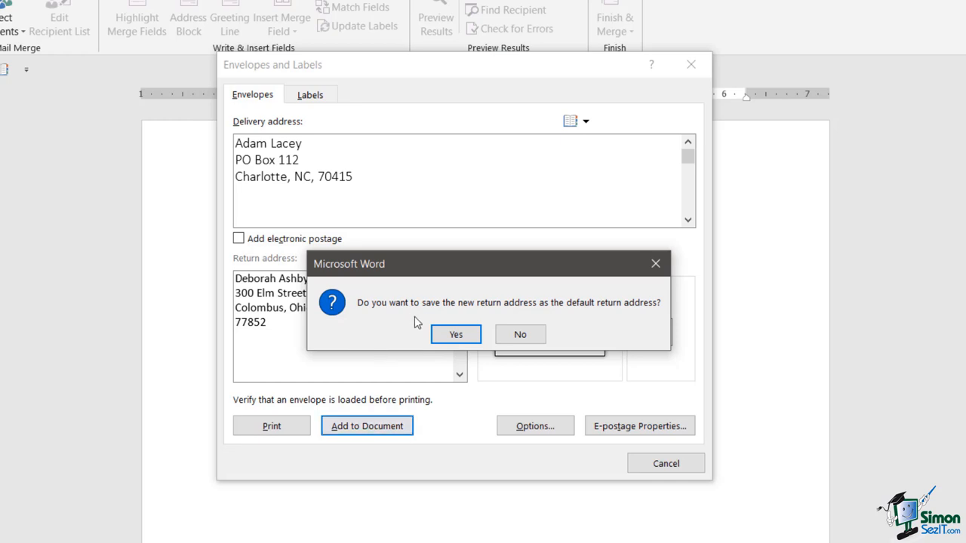
mouse_move(610, 320)
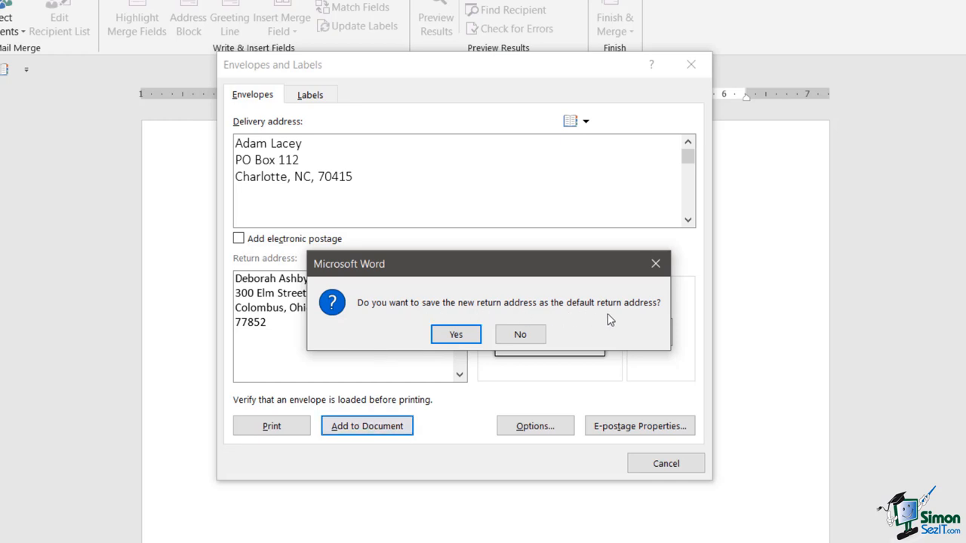
mouse_move(667, 317)
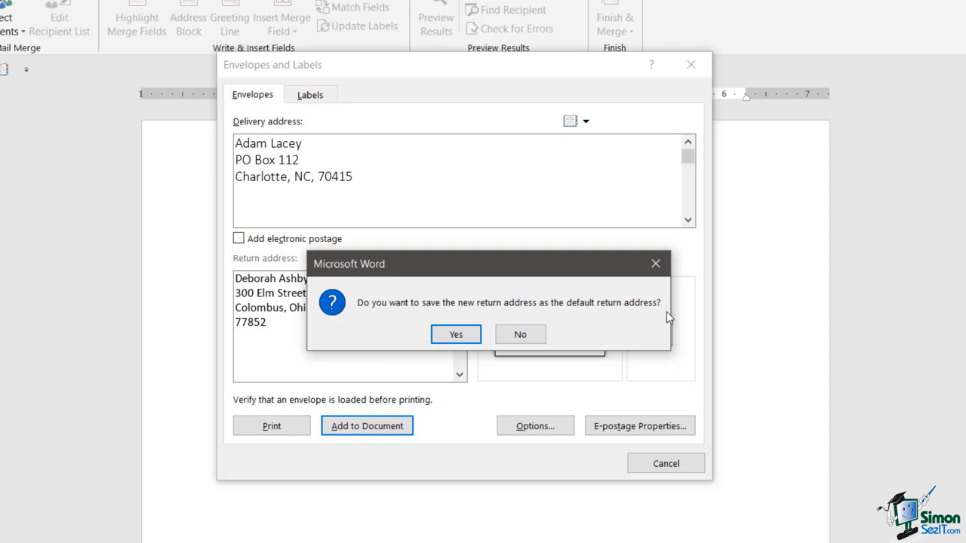
mouse_move(547, 299)
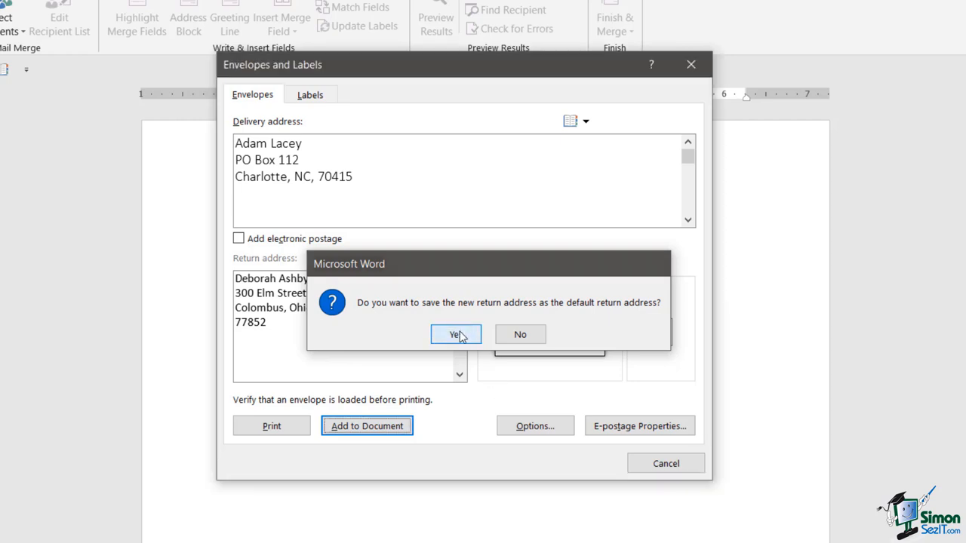
click(456, 335)
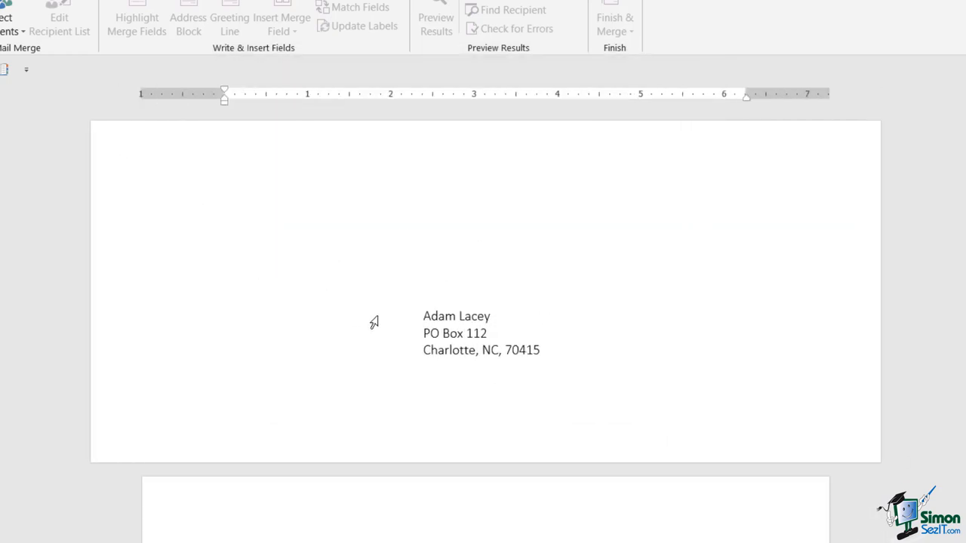
click(456, 334)
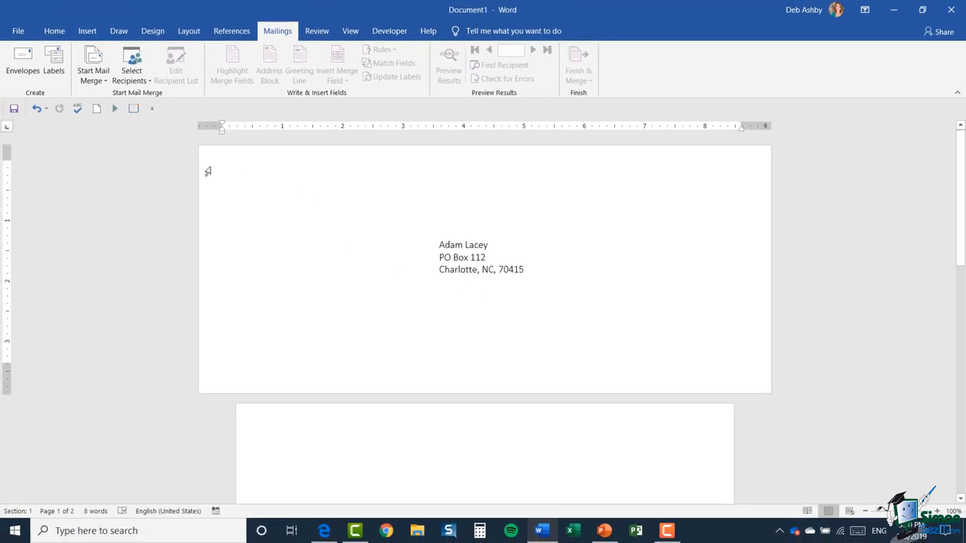
mouse_move(156, 167)
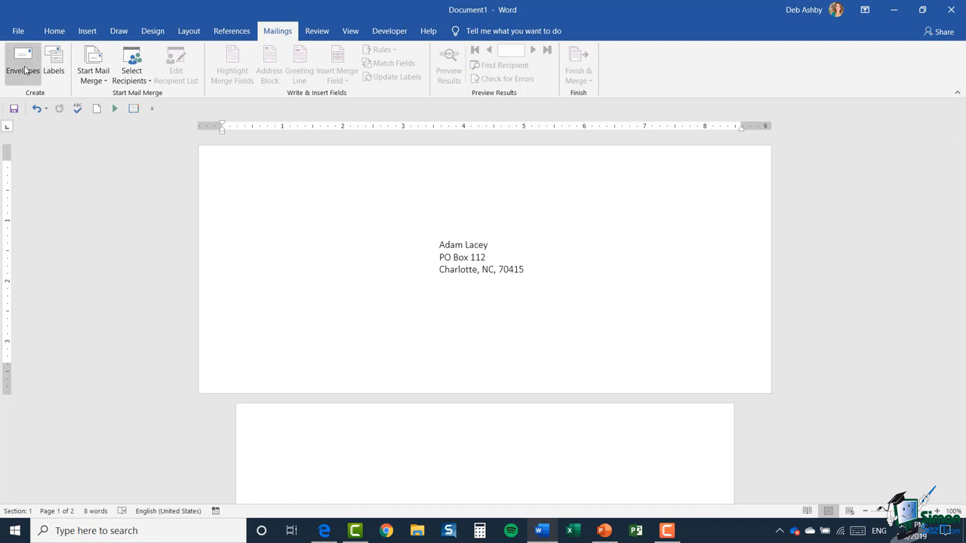
Add the Deborah Ashby, 300 Elm Street, Columbus, Ohio 77852 return address to the envelope
click(21, 63)
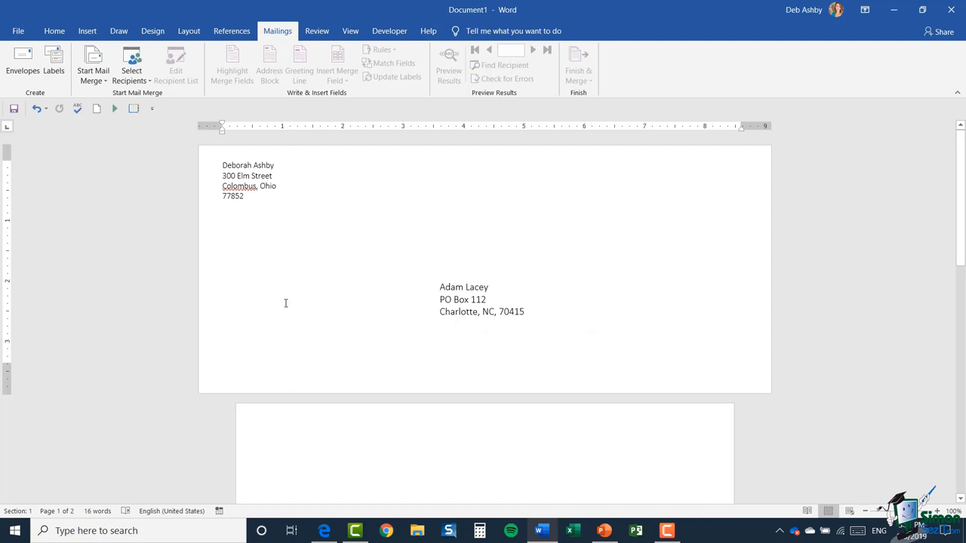
scroll(down, 3)
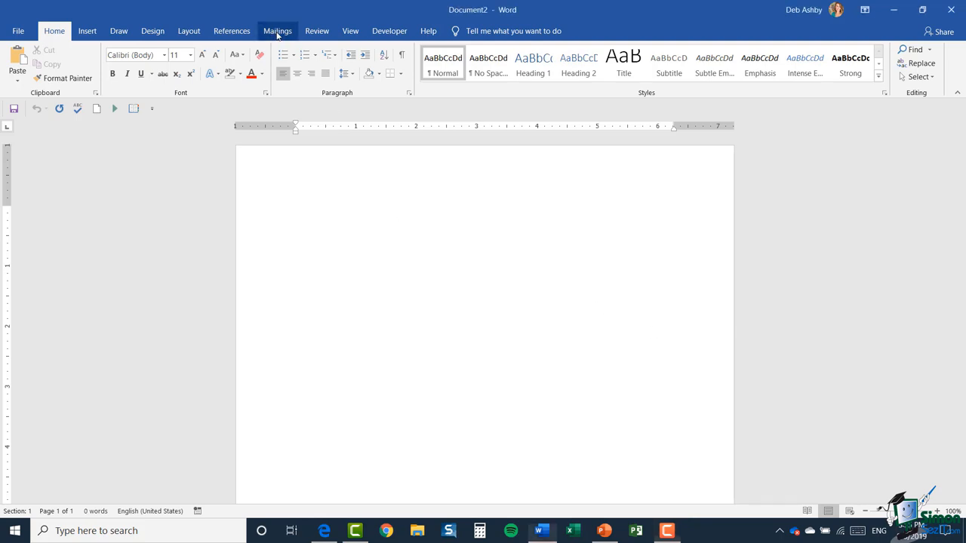
Bring up the Labels settings from Mailings and place the cursor in the empty Address box
click(278, 30)
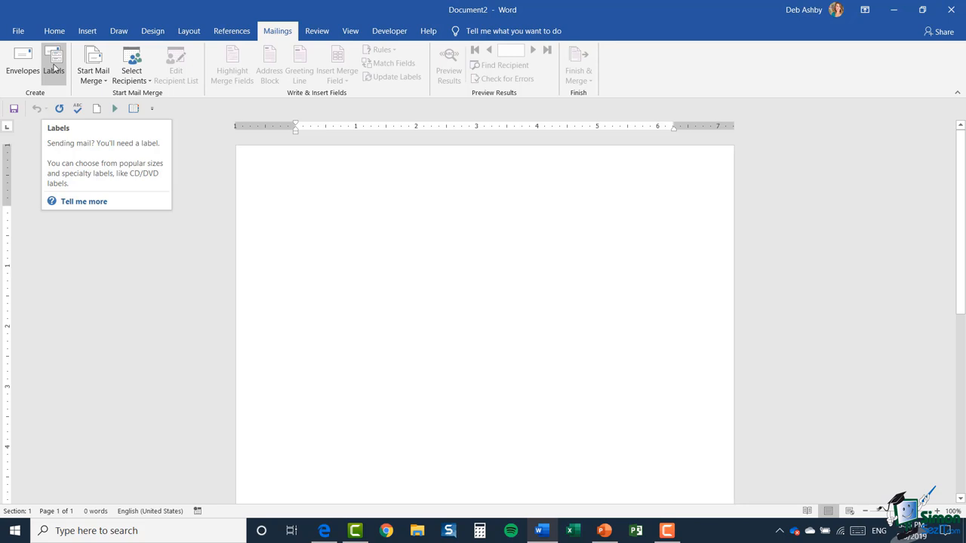
click(55, 63)
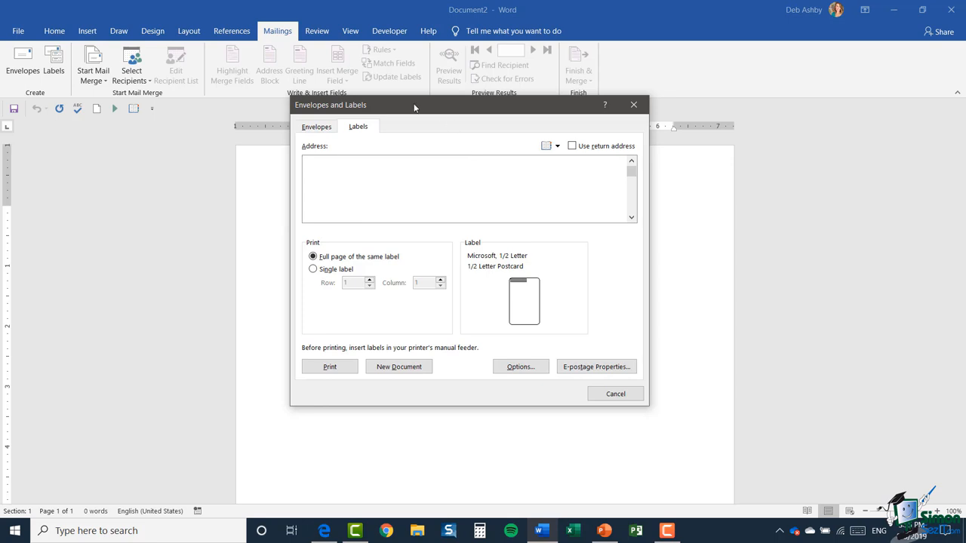
click(352, 161)
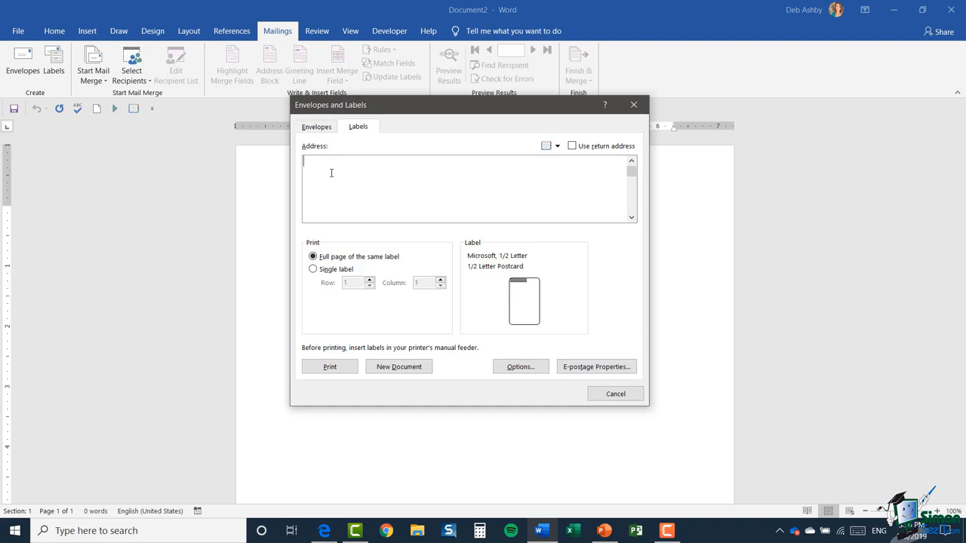
text(Adam Lacey)
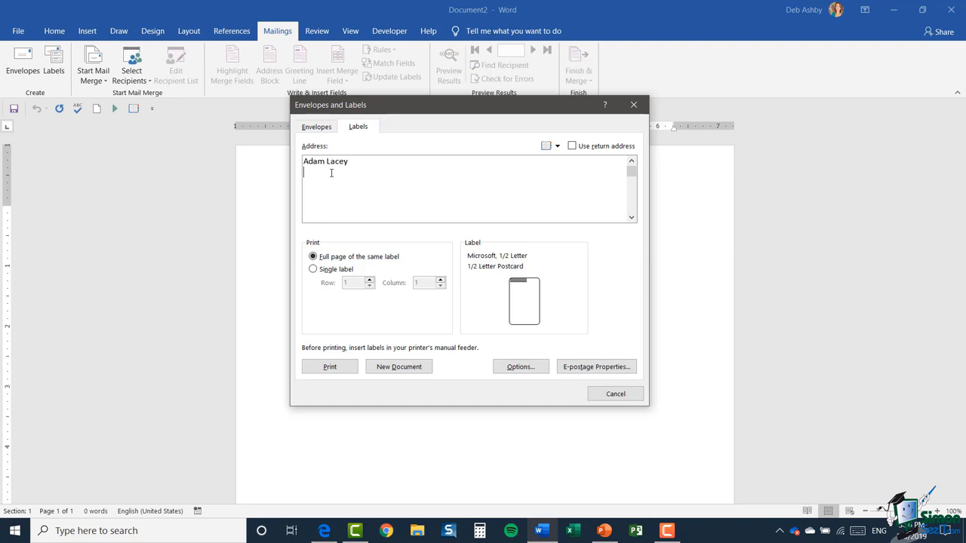
text(PB)
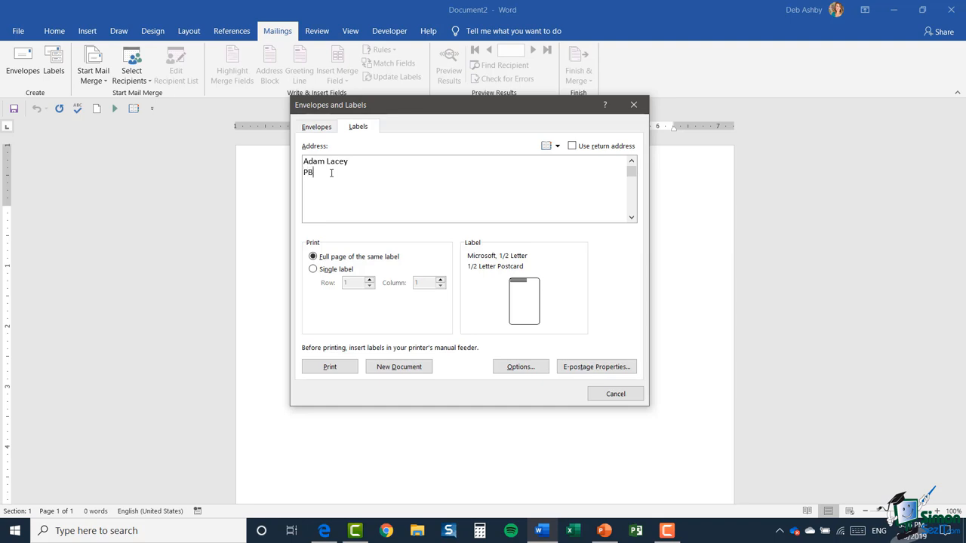
text(O)
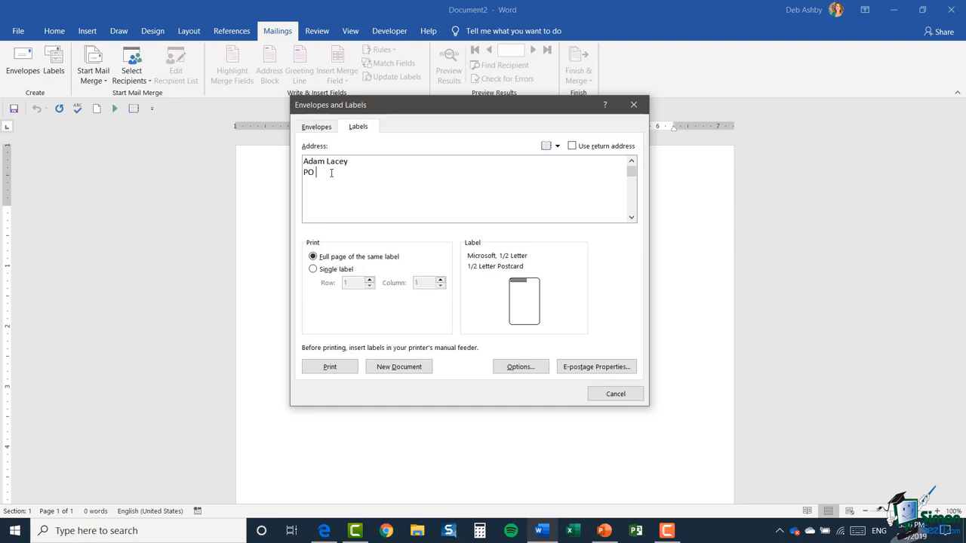
text(Box 112)
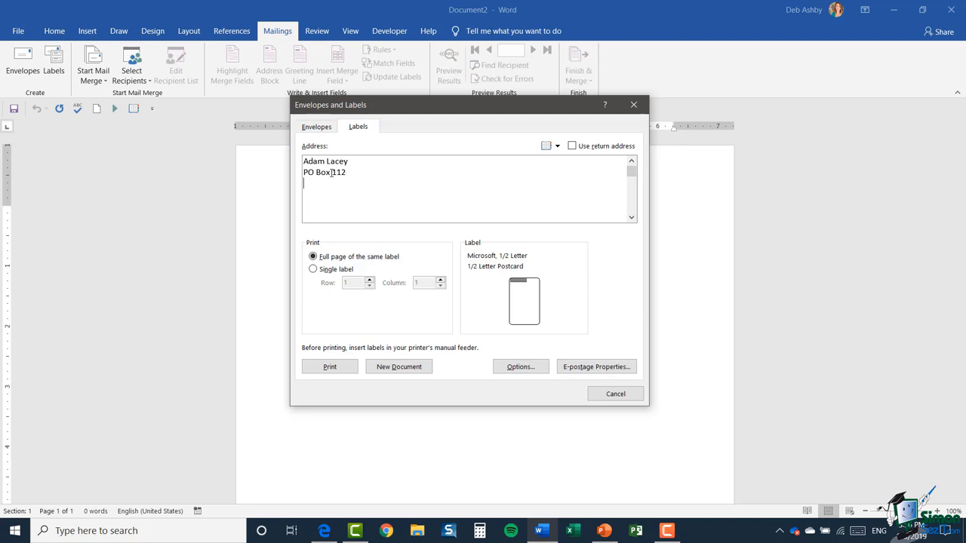
text(Charlotte)
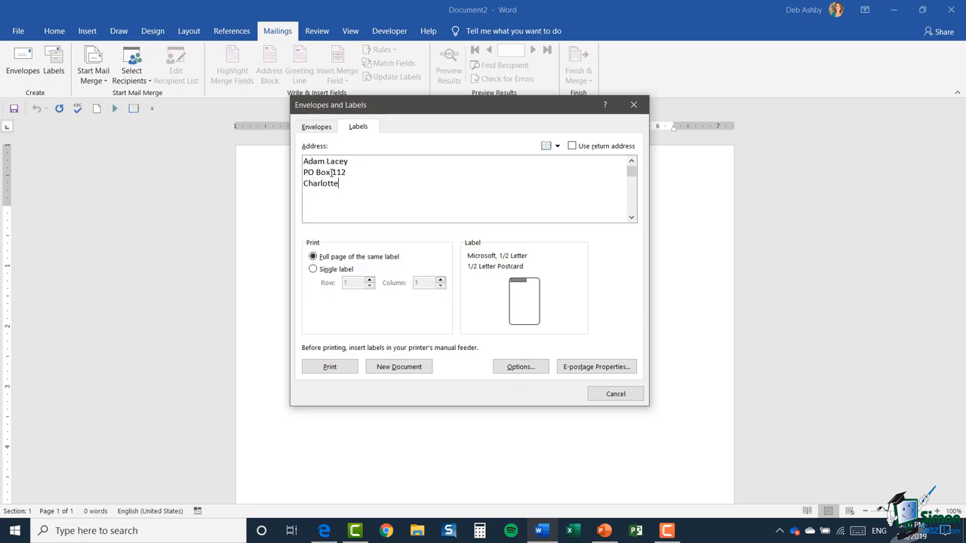
text(, NC)
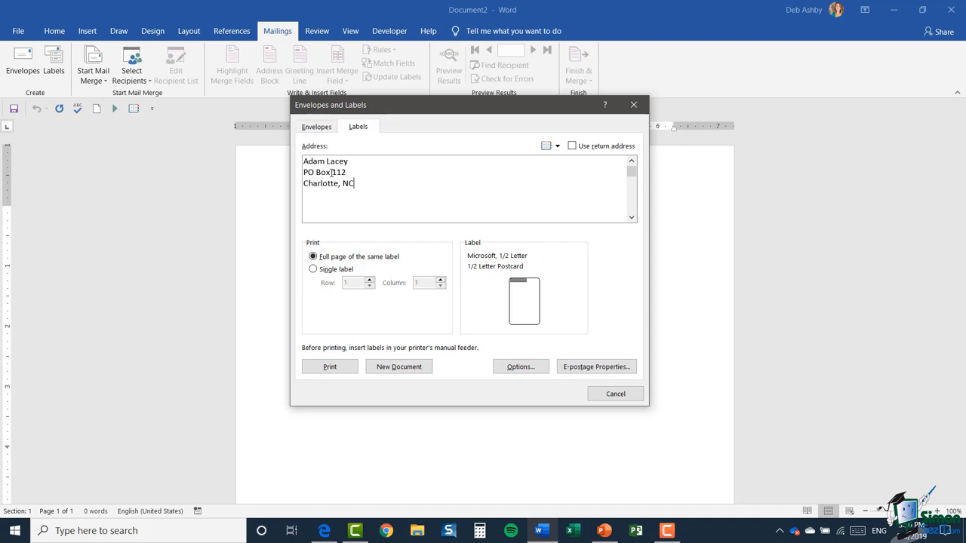
text(7)
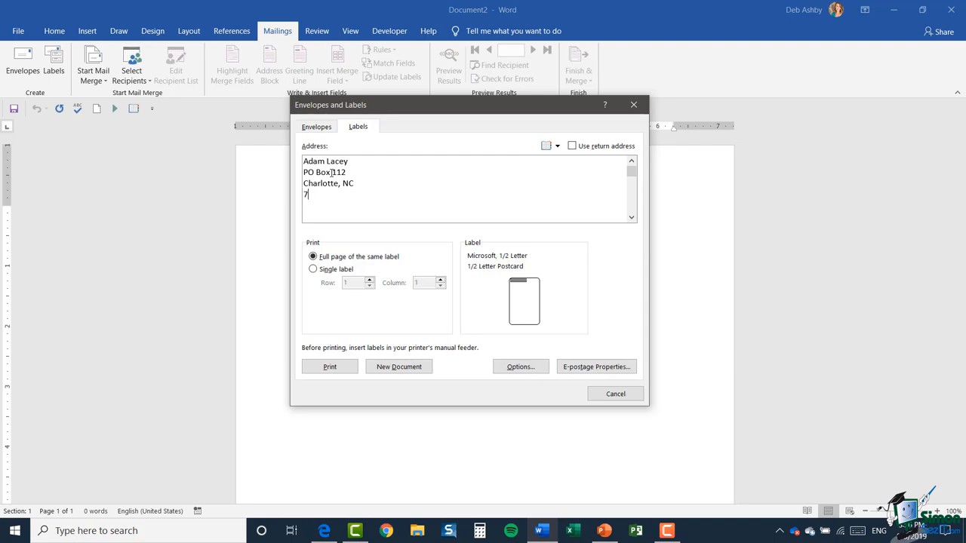
text(0415)
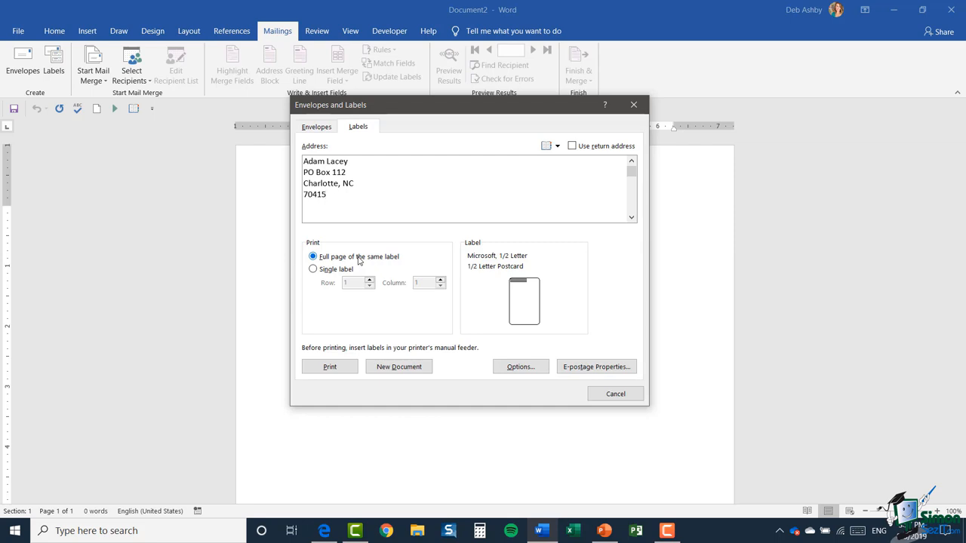
click(326, 194)
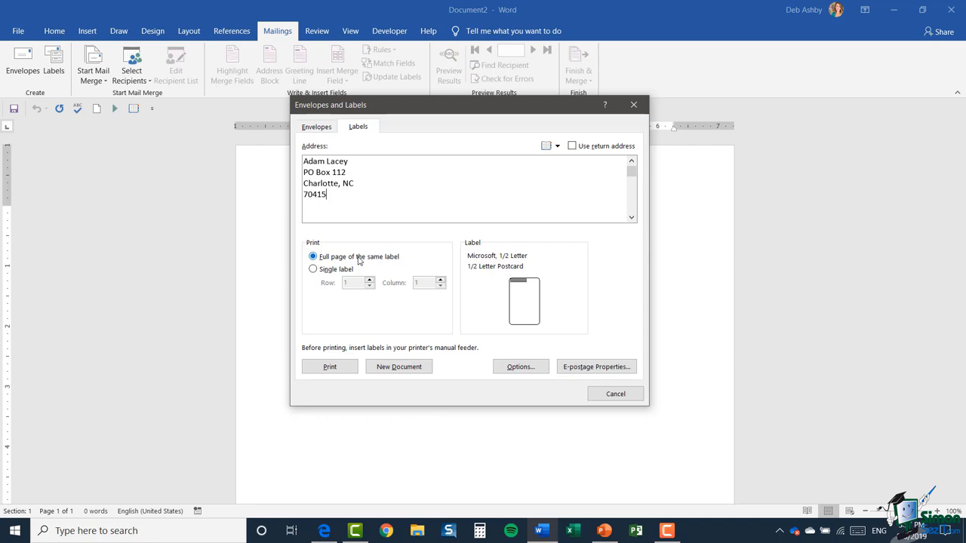
mouse_move(371, 259)
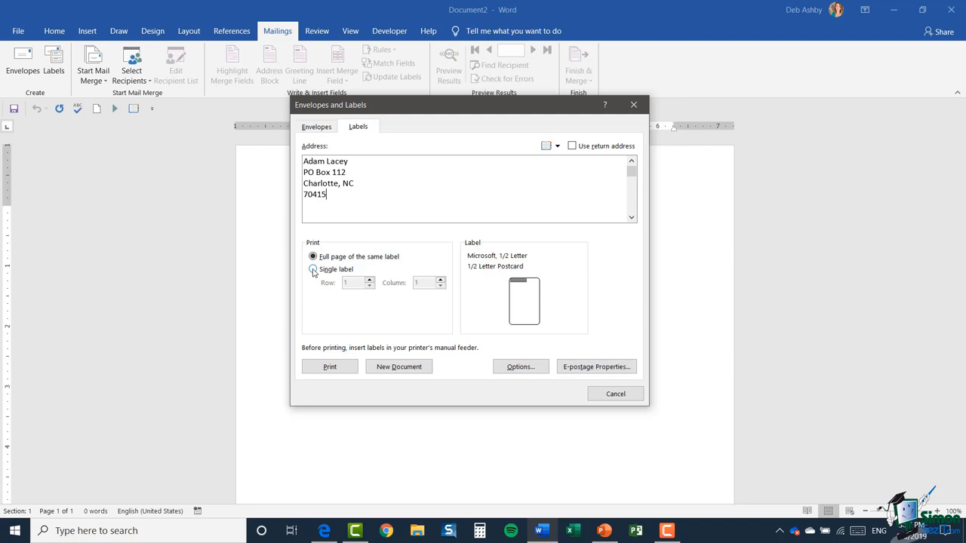
click(313, 268)
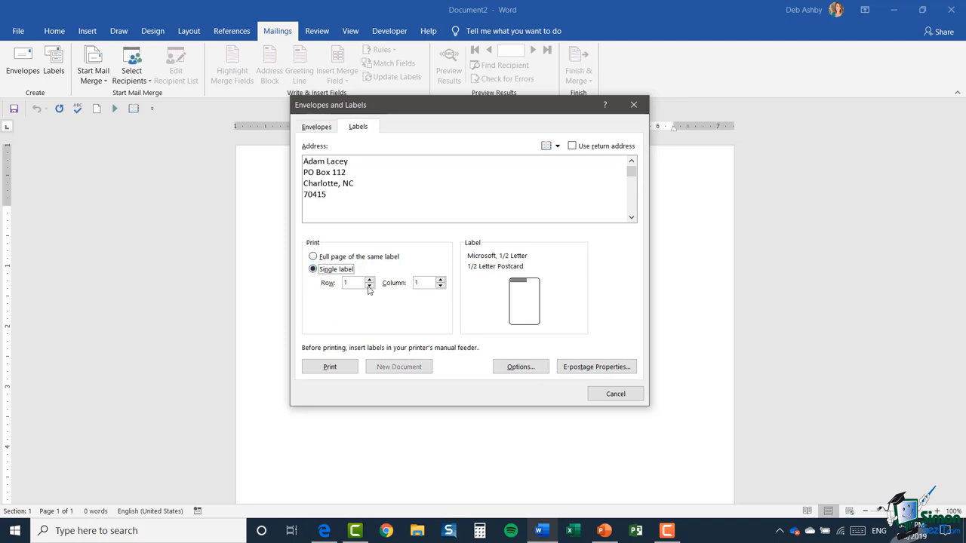
mouse_move(523, 326)
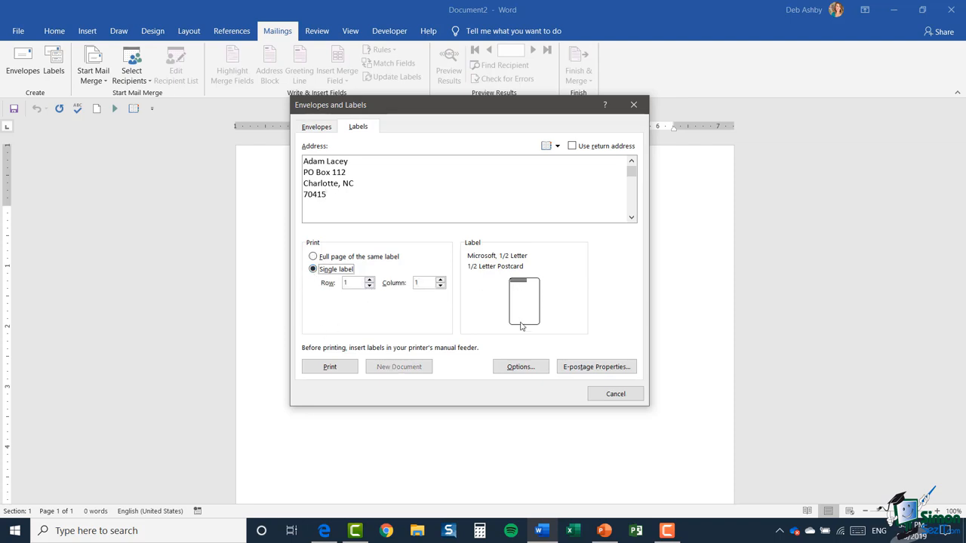
click(355, 282)
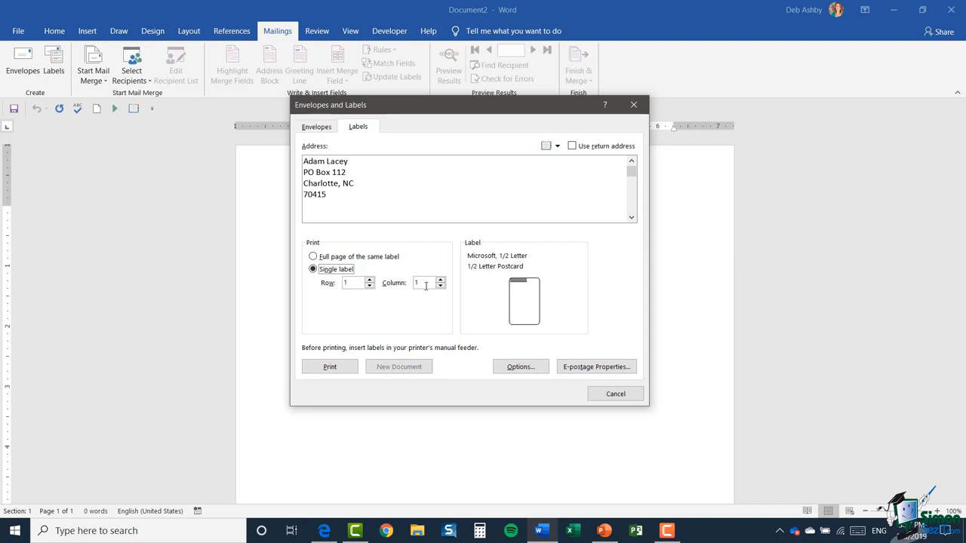
click(313, 256)
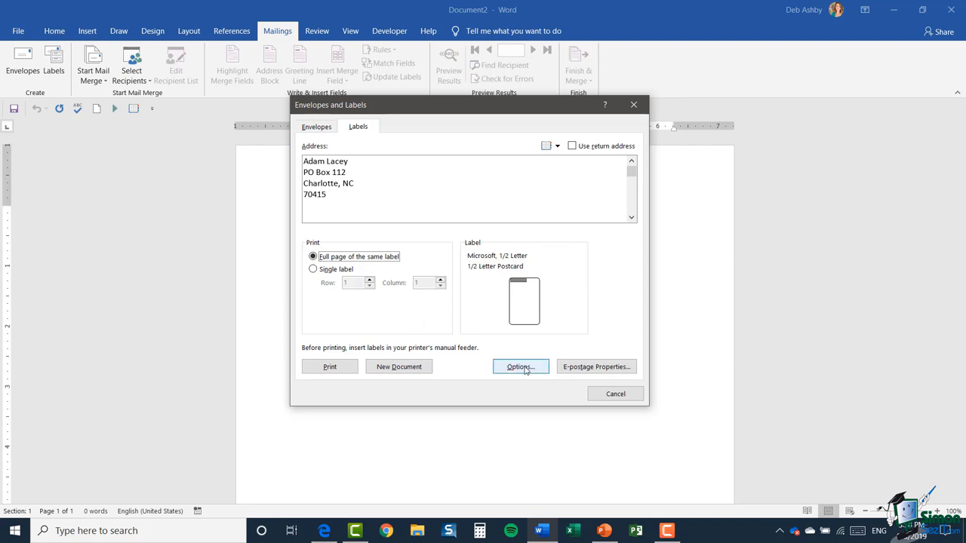
Set the label vendor to Avery US Letter and the product to 8160 Address Labels
click(519, 367)
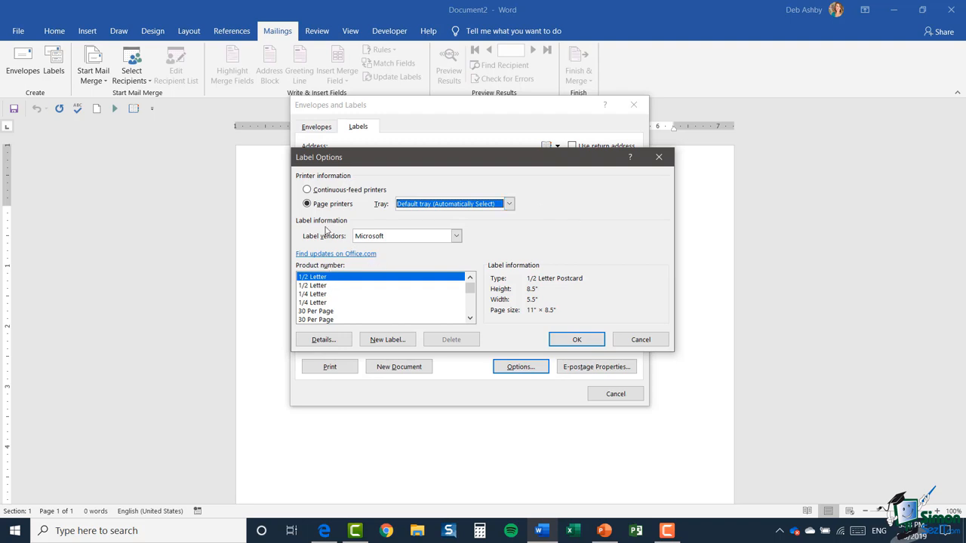
mouse_move(341, 293)
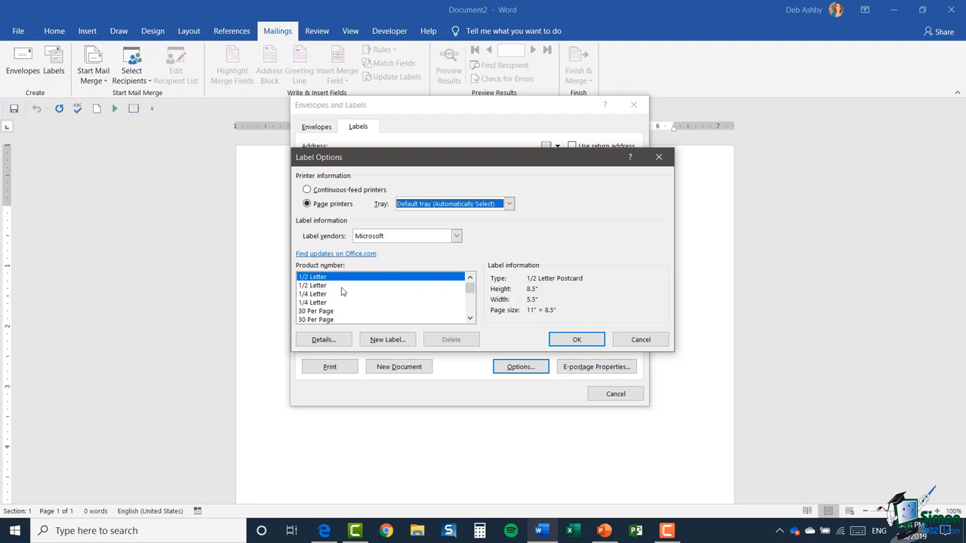
click(471, 317)
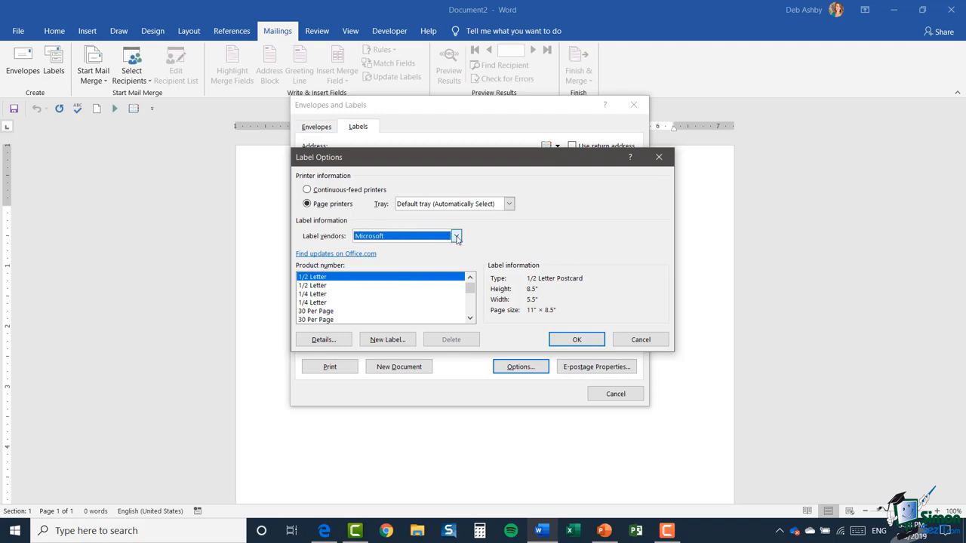
click(455, 236)
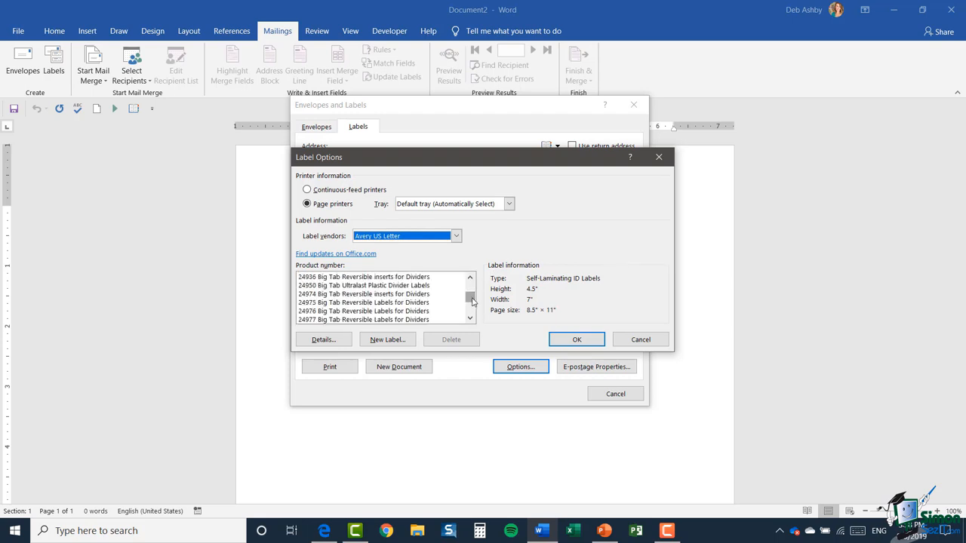
click(362, 277)
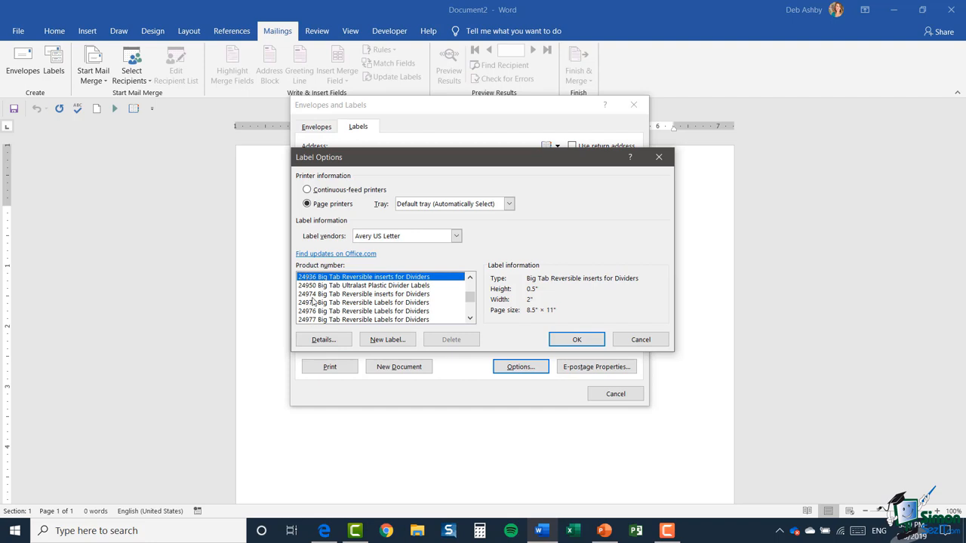
click(363, 285)
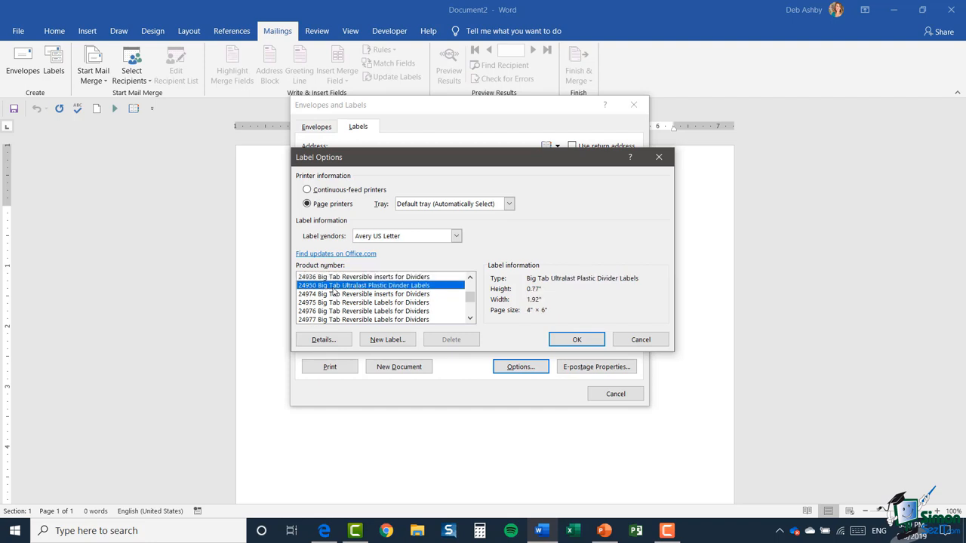
mouse_move(547, 290)
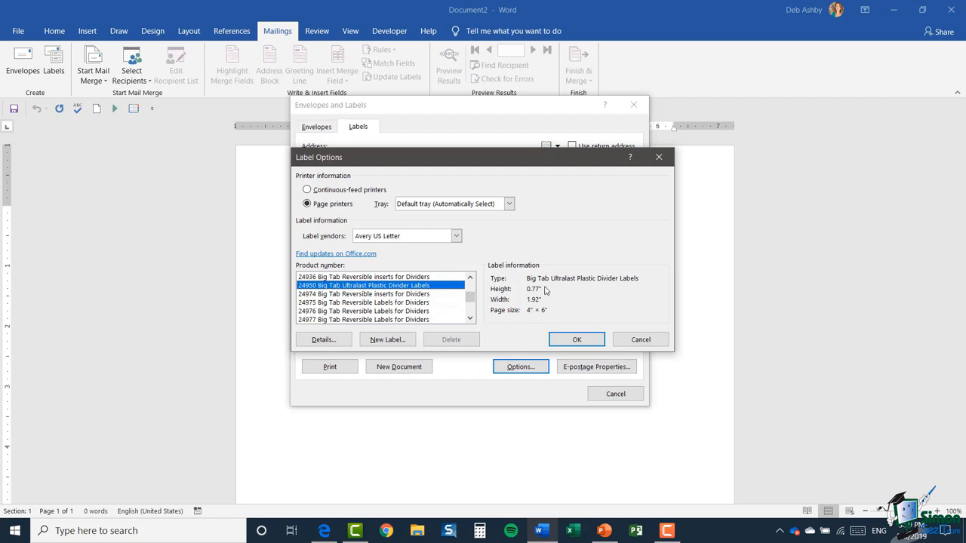
mouse_move(536, 302)
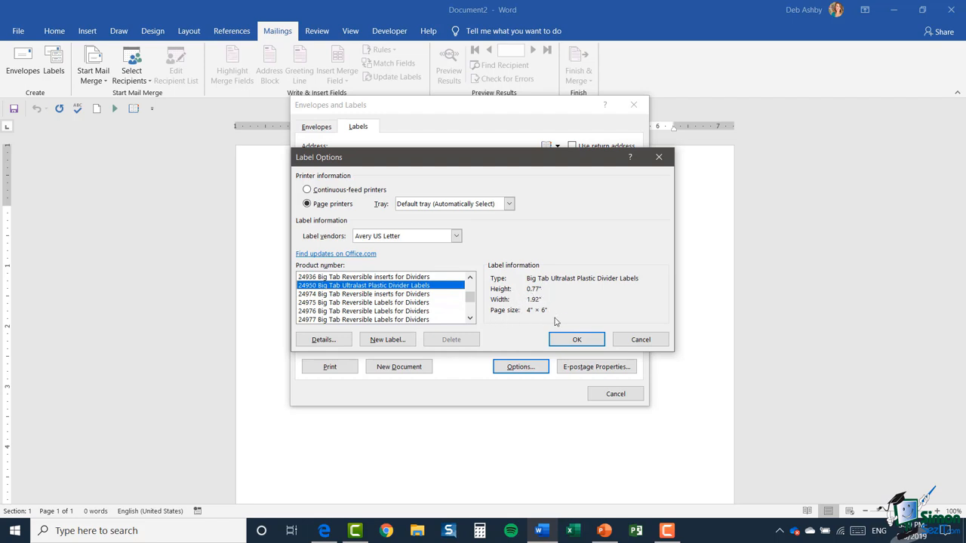
mouse_move(423, 309)
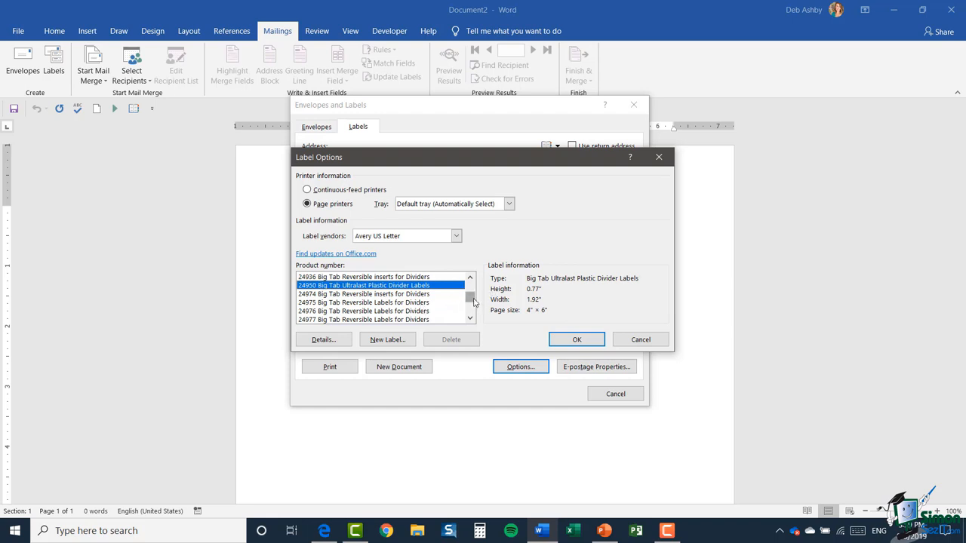
scroll(down, 3)
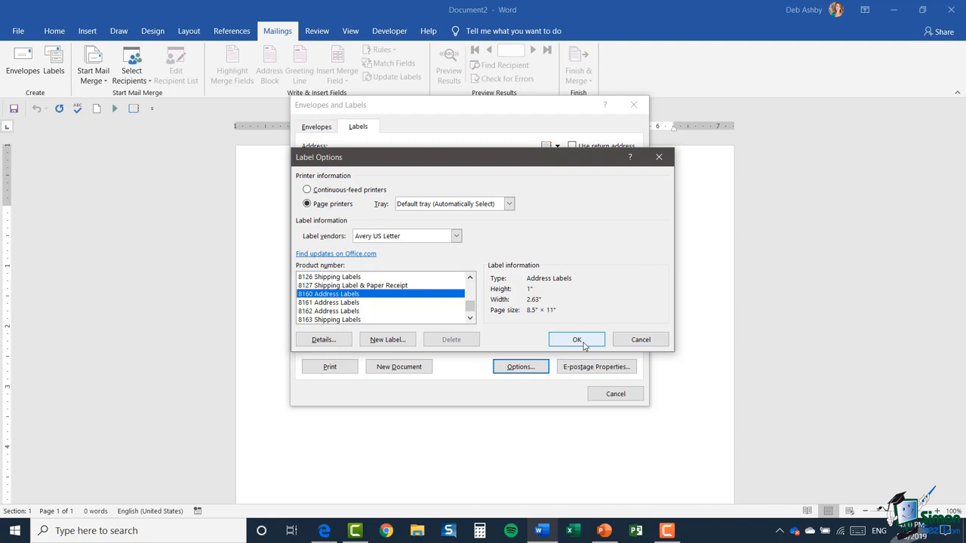
click(576, 338)
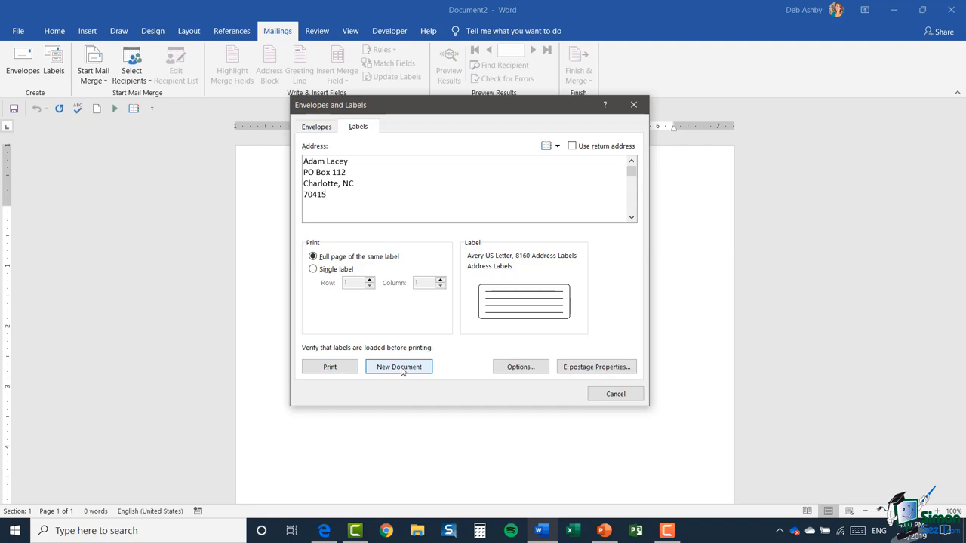
click(399, 367)
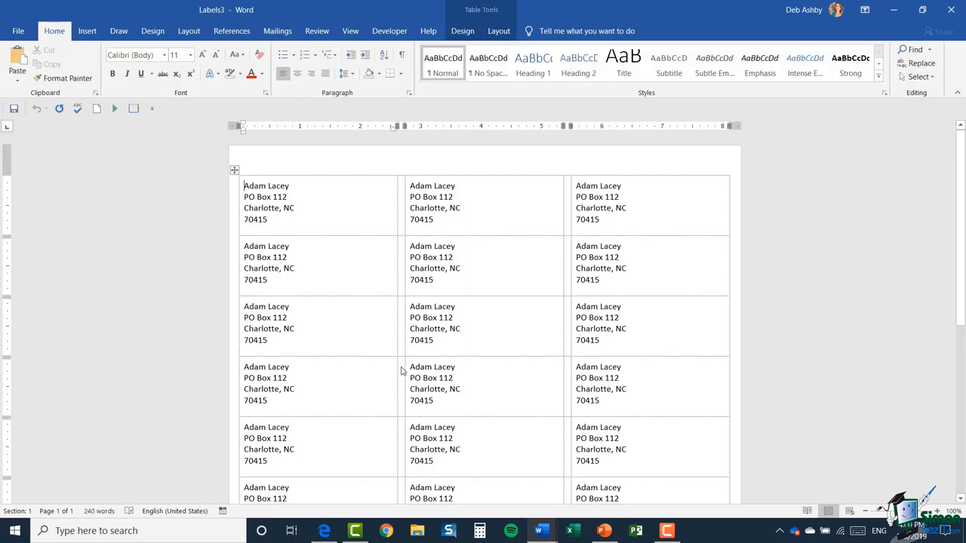
mouse_move(546, 323)
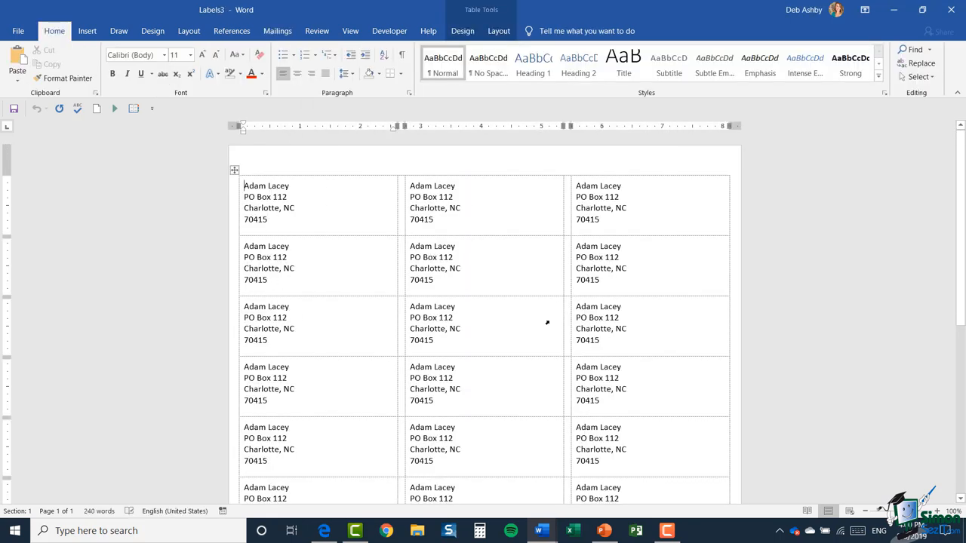
scroll(down, 3)
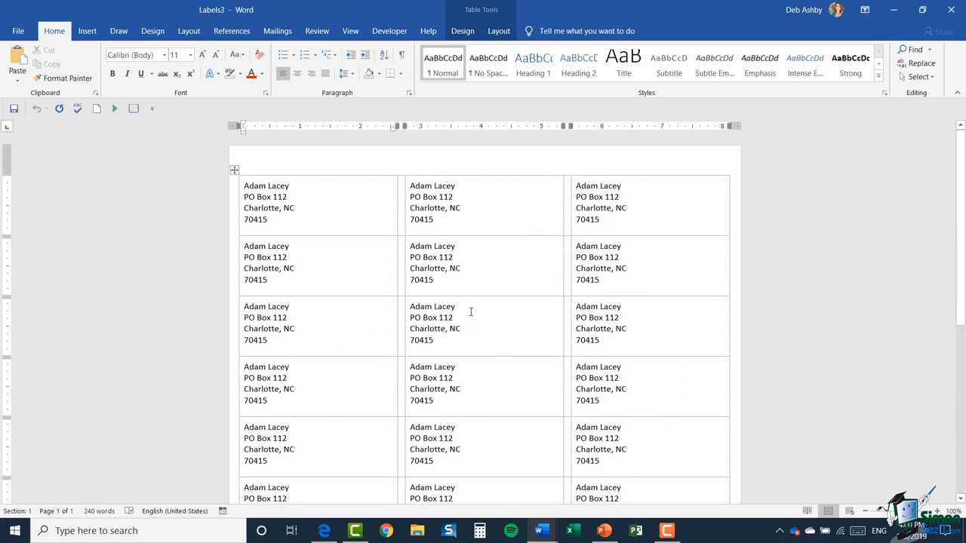
mouse_move(453, 407)
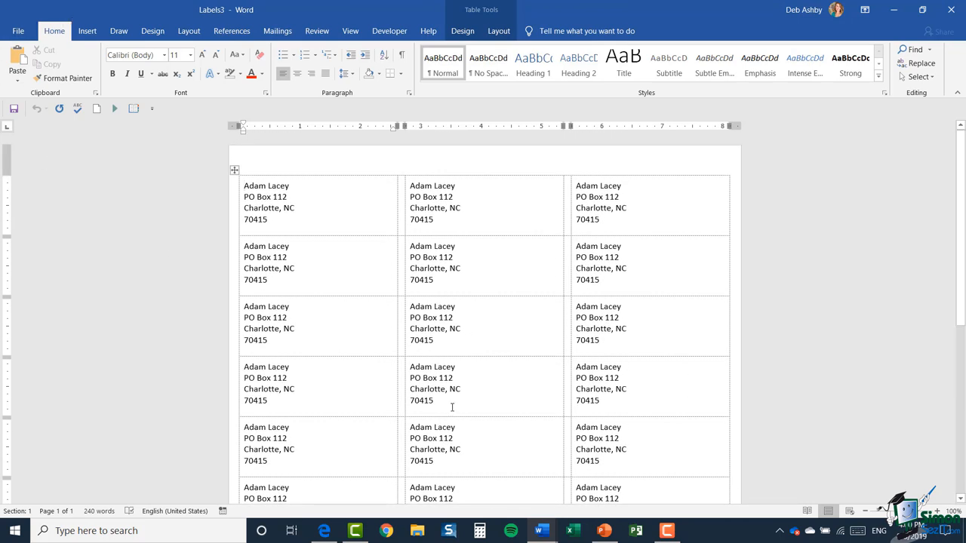